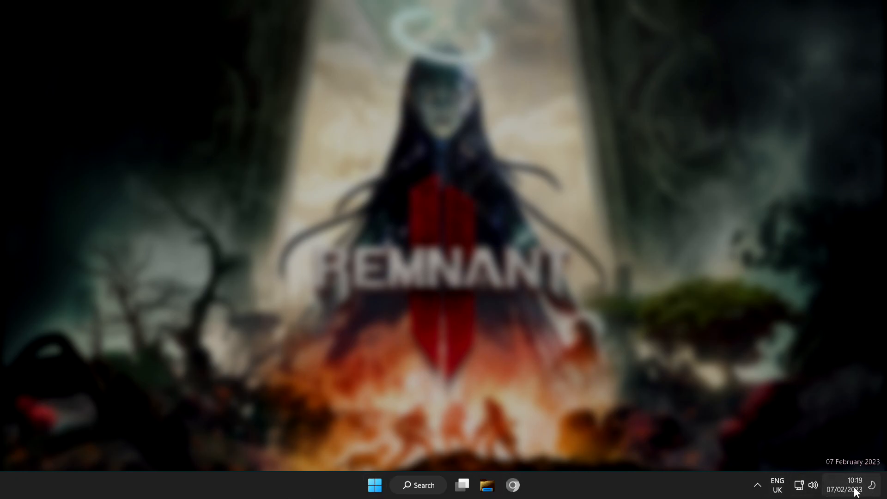
Right-click the taskbar clock to show the Adjust date and time menu
right_click(846, 485)
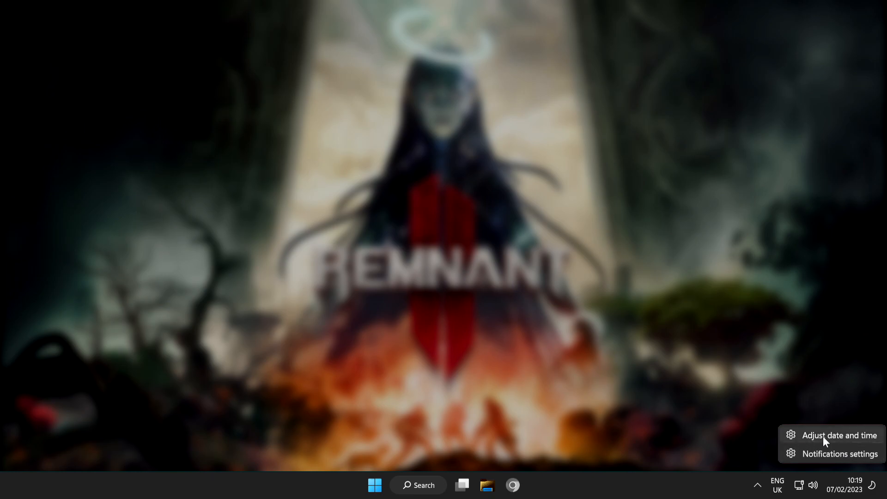
mouse_move(842, 442)
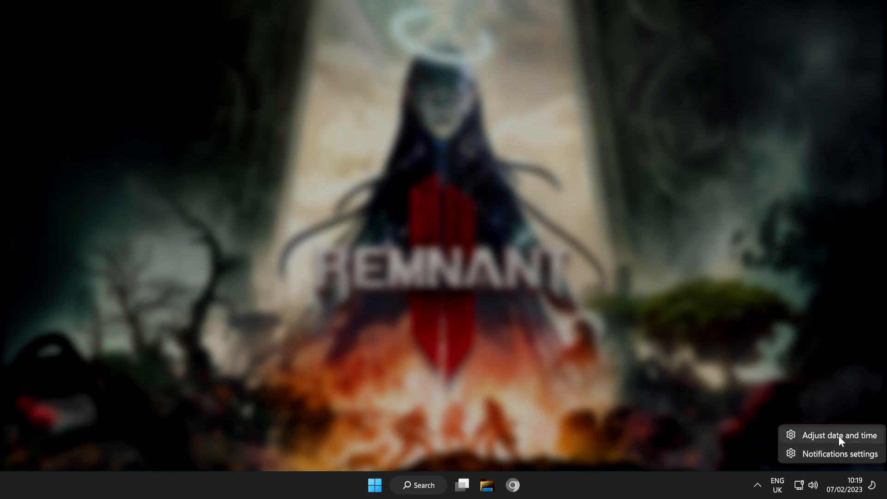
Turn on Set the time automatically on the Date & time page and sync now
click(838, 435)
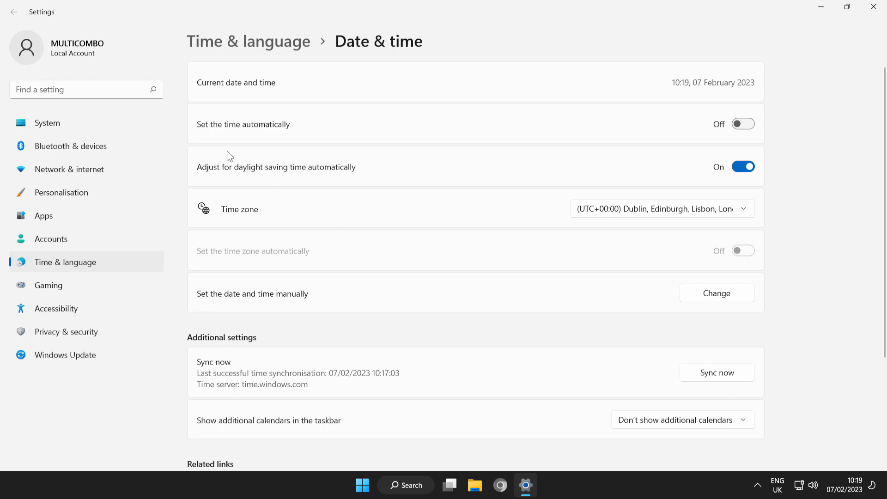
mouse_move(723, 130)
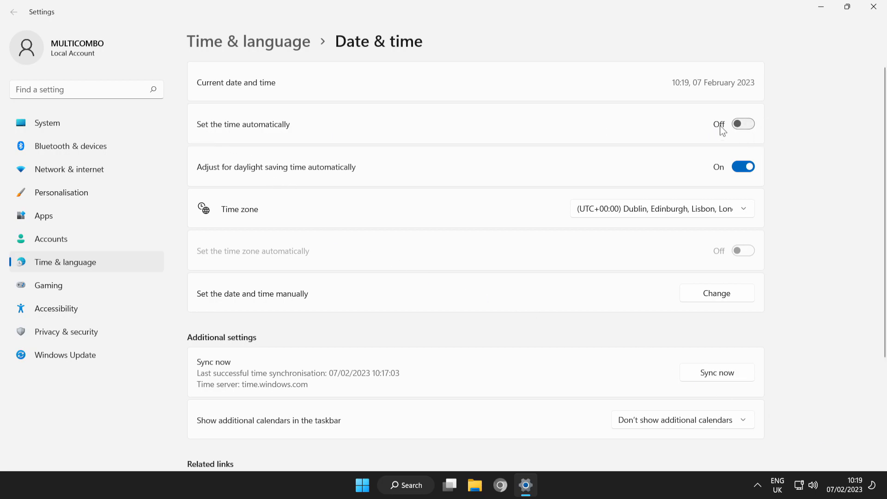
click(742, 124)
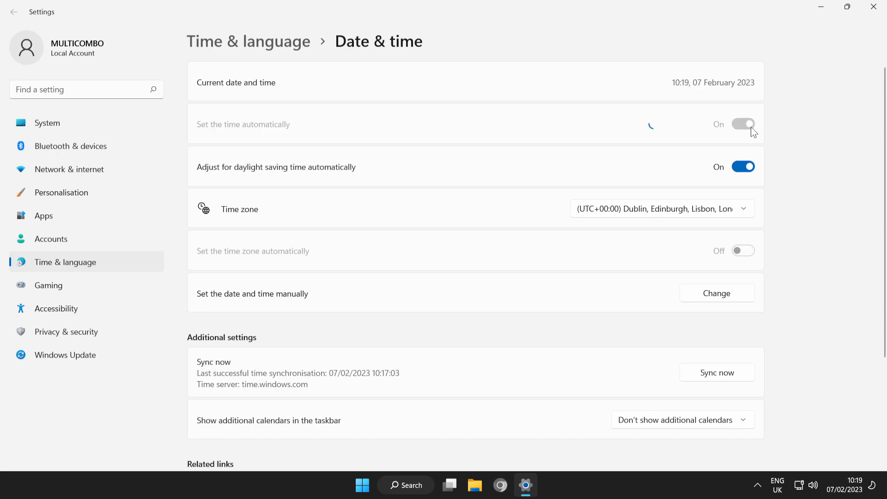
click(743, 124)
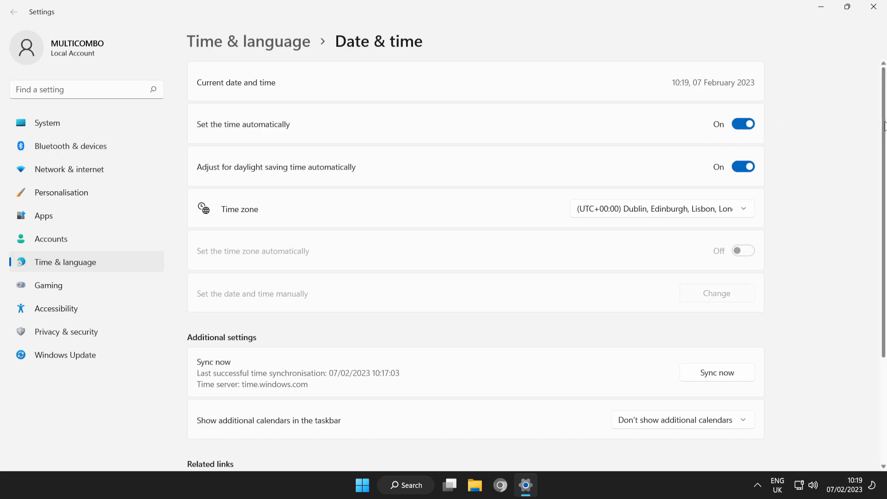
scroll(down, 3)
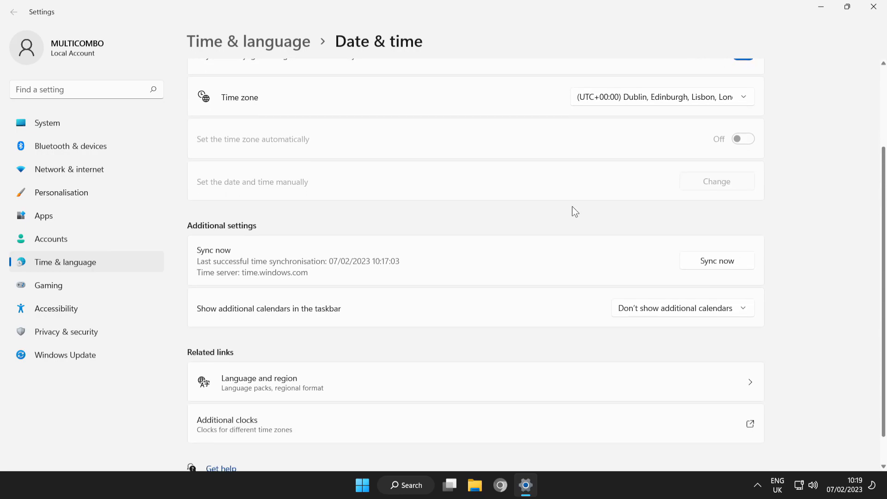
mouse_move(699, 269)
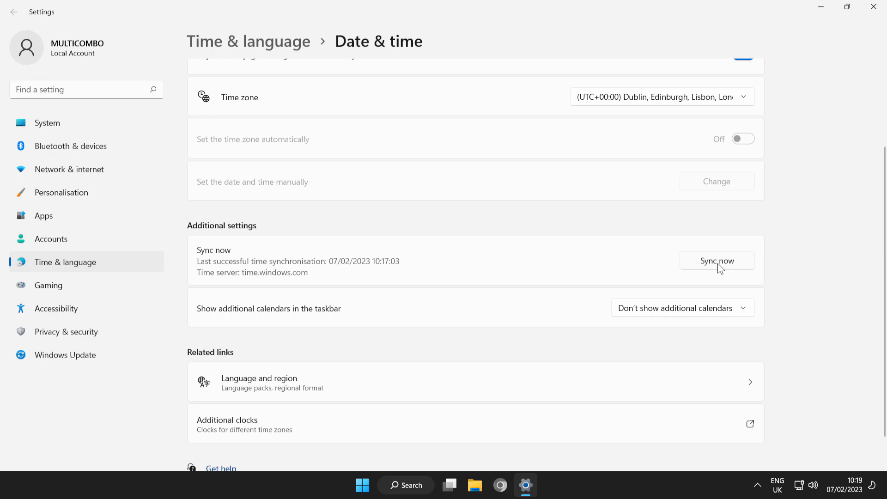
click(716, 260)
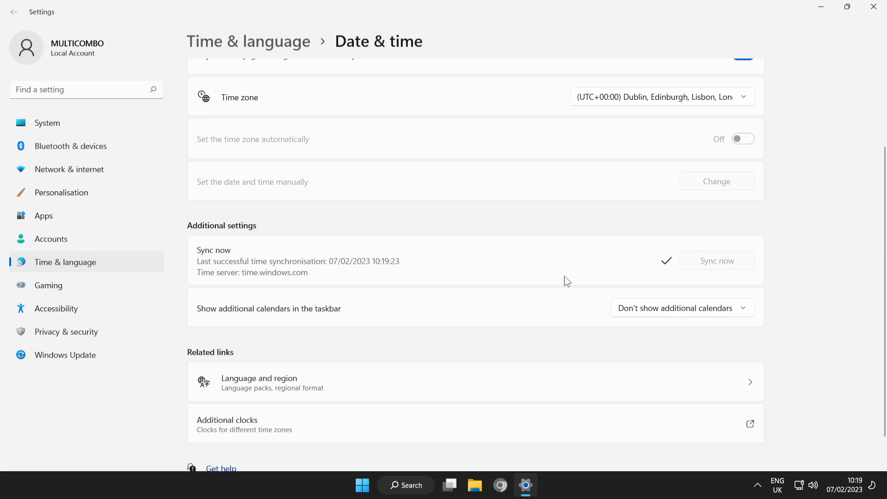
mouse_move(848, 35)
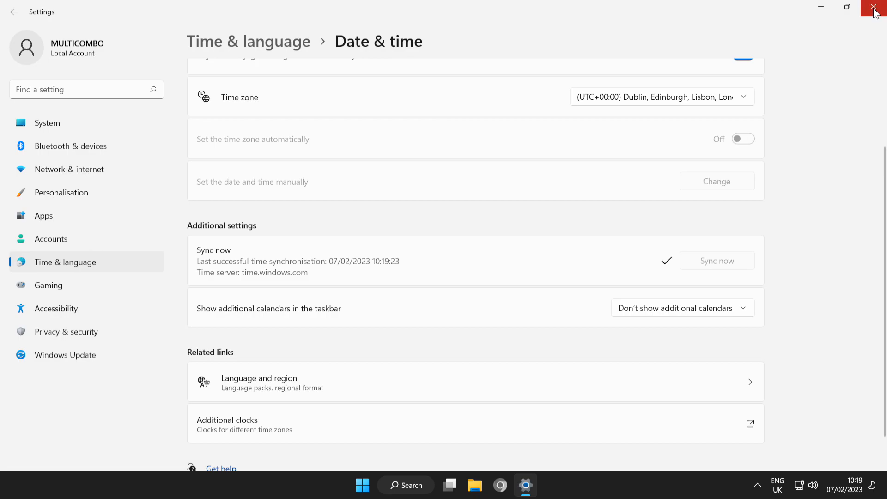
Close Settings and bring up the Start menu's Sleep, Shut down and Restart options
click(876, 8)
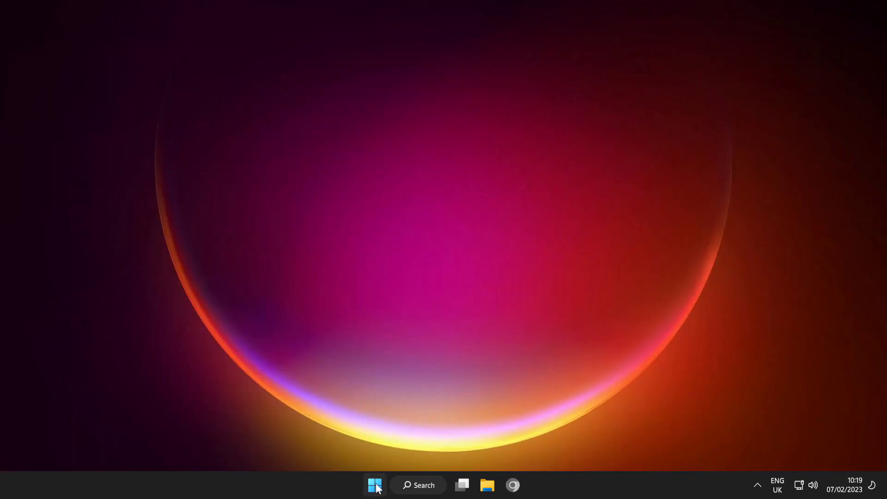
click(375, 485)
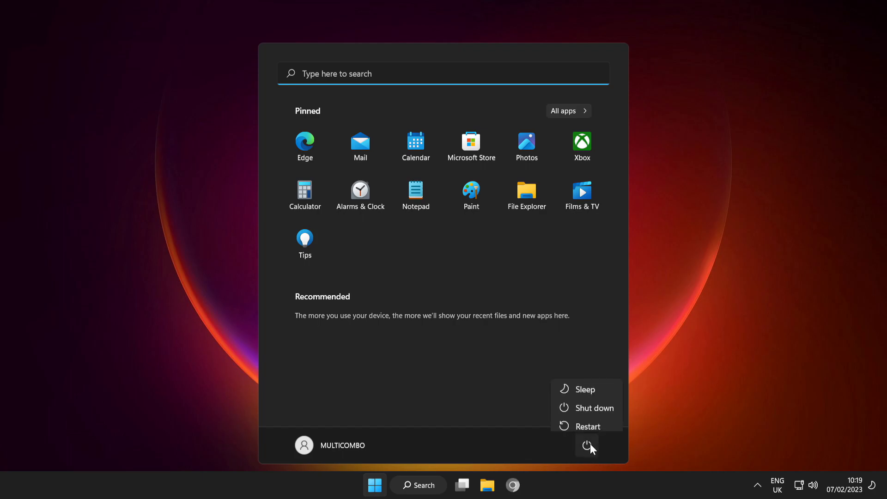
mouse_move(588, 420)
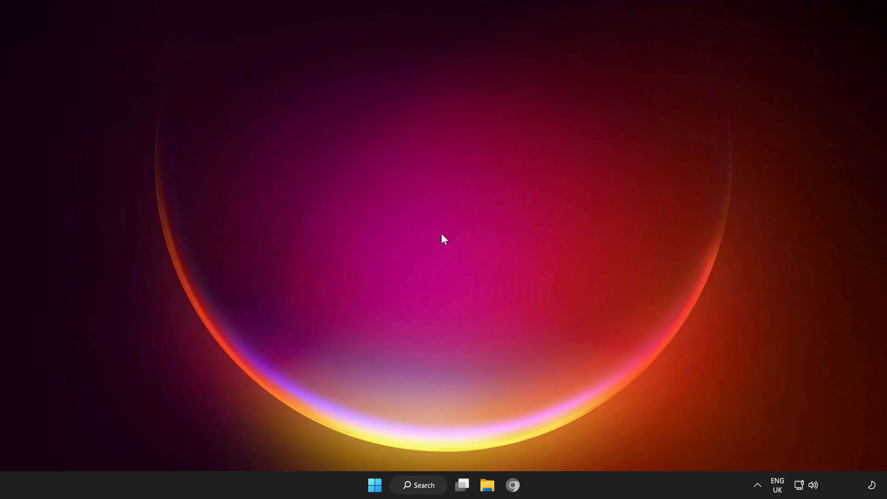
Search Windows for 'troubleshoot' to surface Troubleshoot settings as best match
click(418, 484)
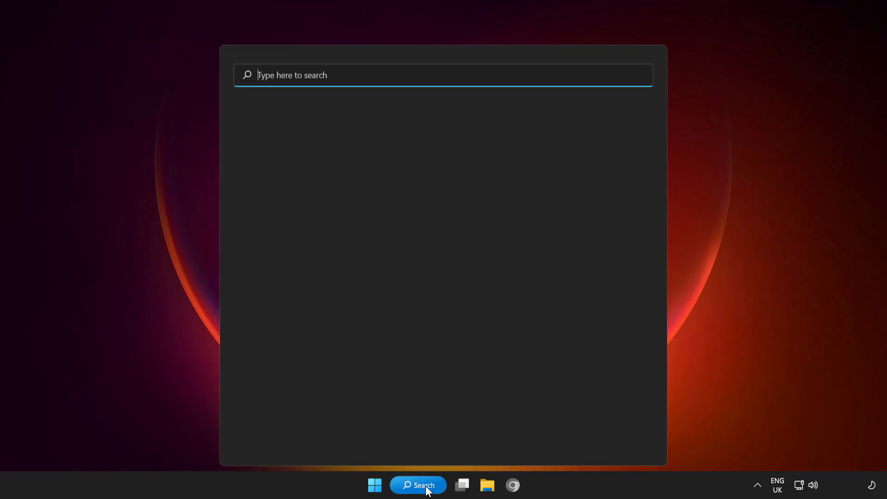
text(t)
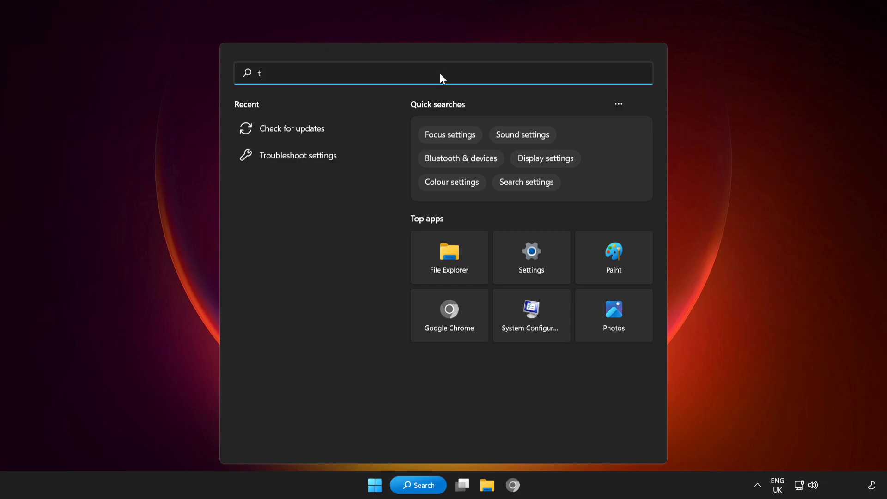
text(roubleshoot)
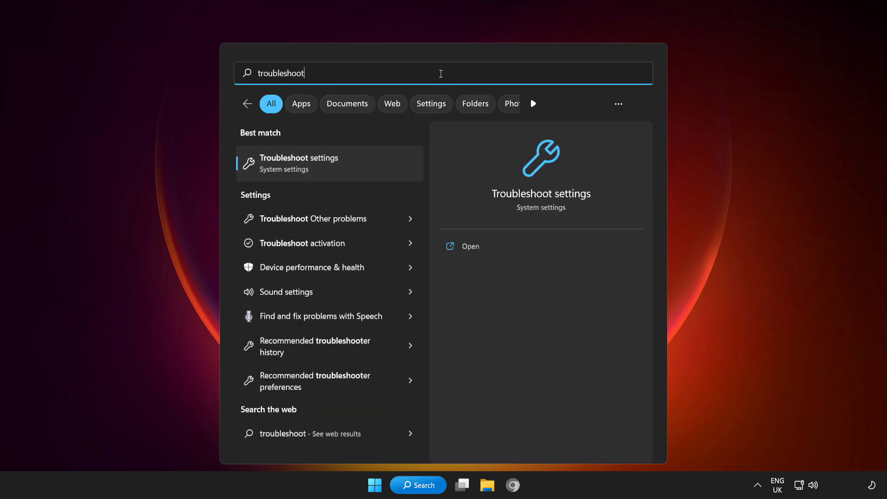
mouse_move(330, 168)
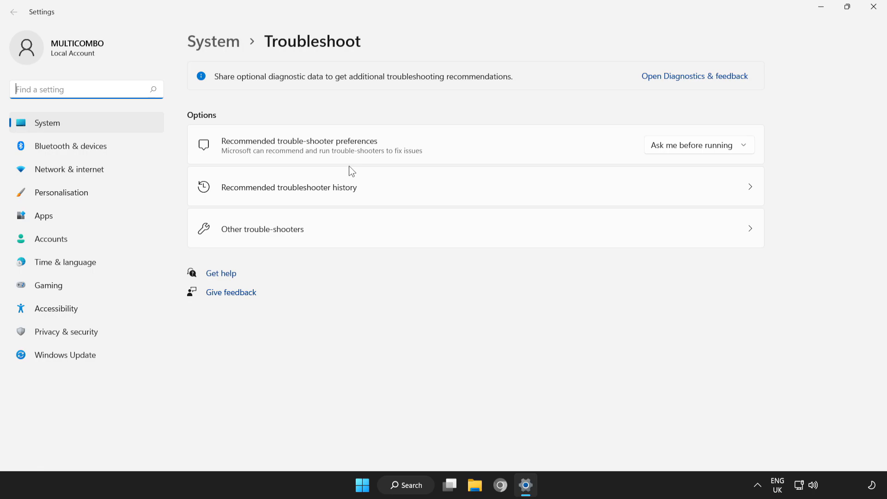
mouse_move(285, 237)
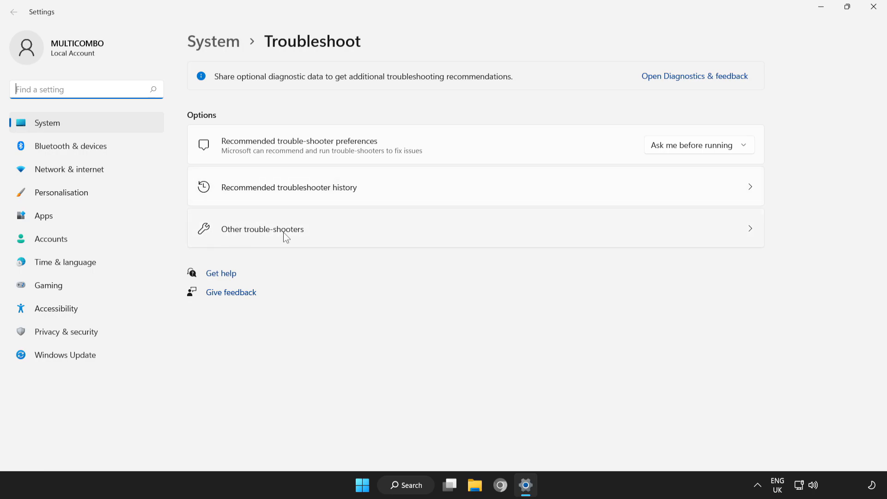
mouse_move(451, 236)
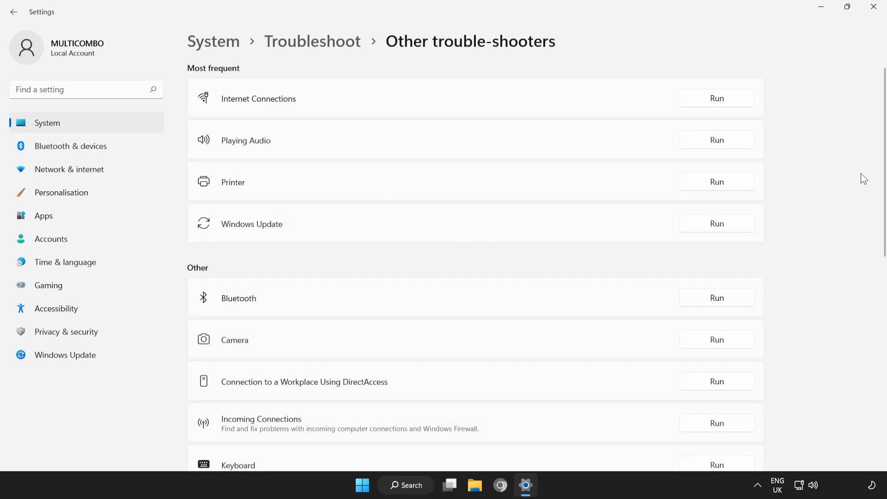
Run the Network Adapter troubleshooter from the Other trouble-shooters list
scroll(down, 3)
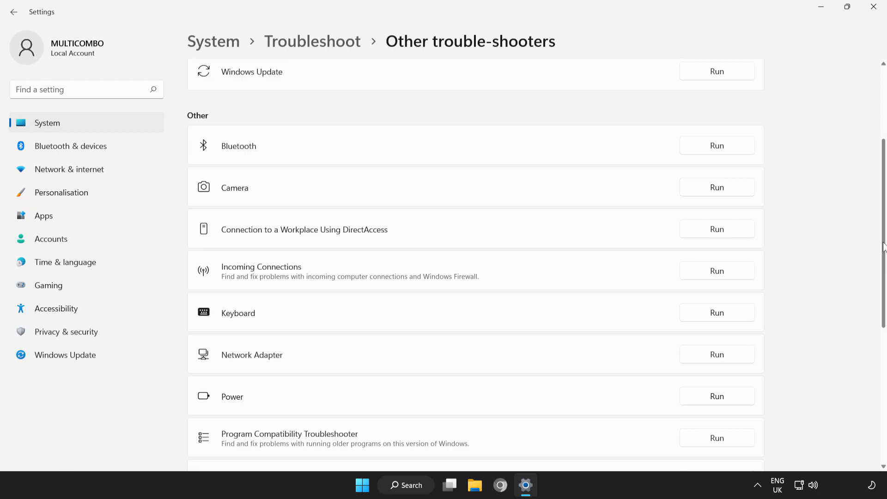
scroll(down, 3)
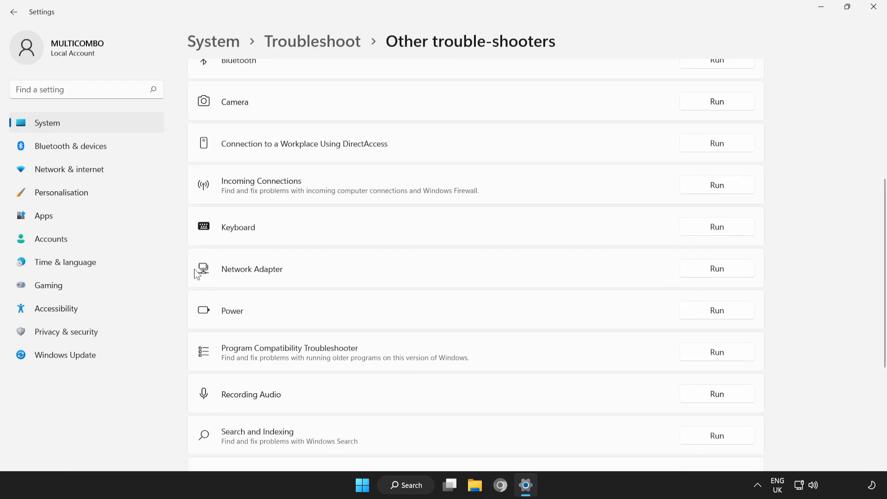
mouse_move(698, 277)
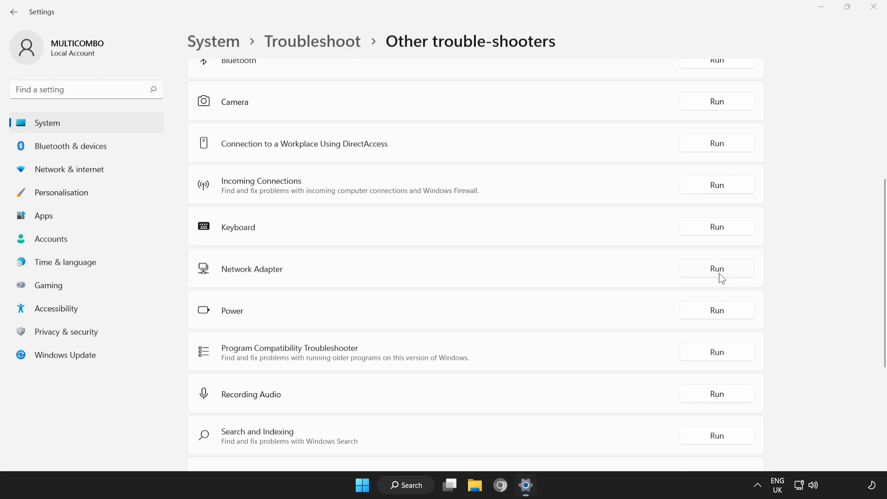
click(716, 268)
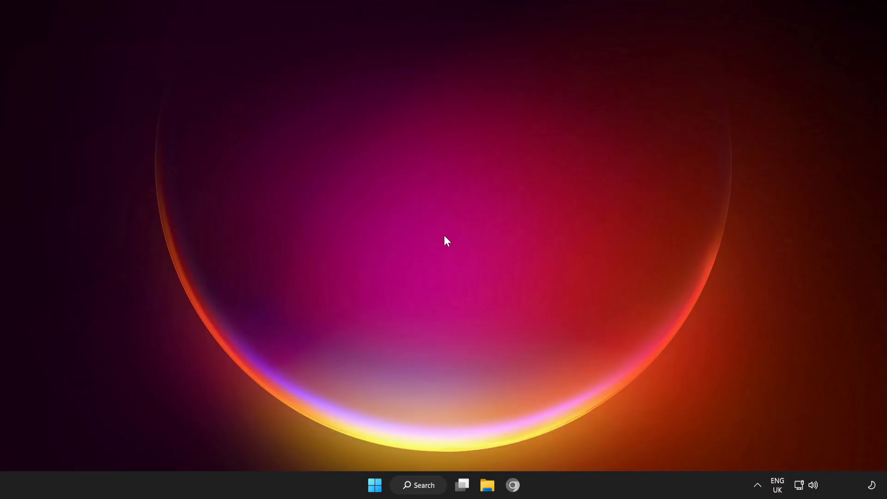
mouse_move(803, 485)
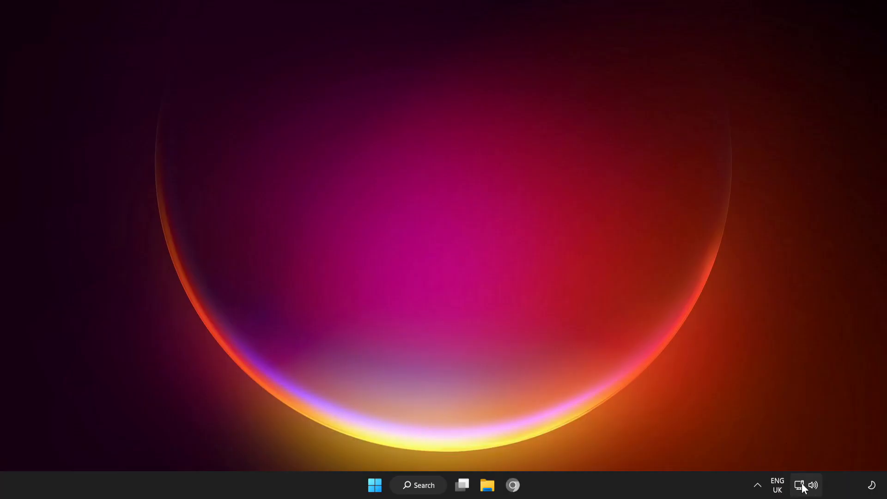
mouse_move(799, 484)
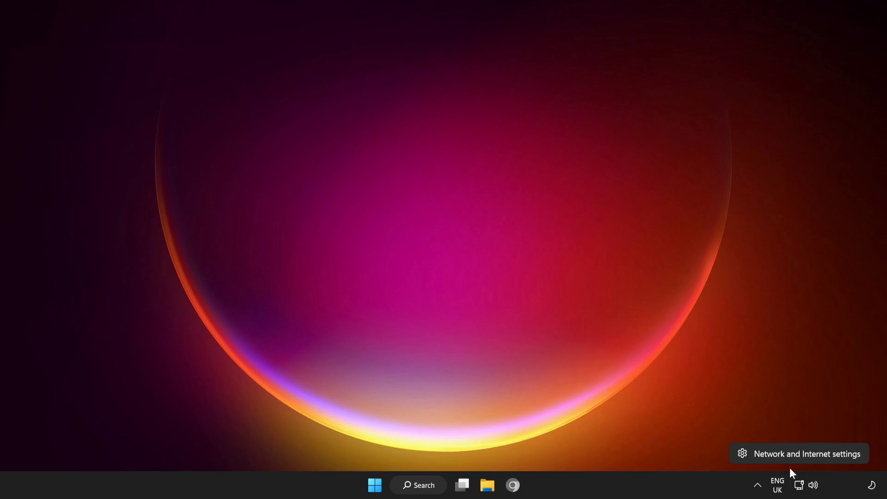
mouse_move(809, 458)
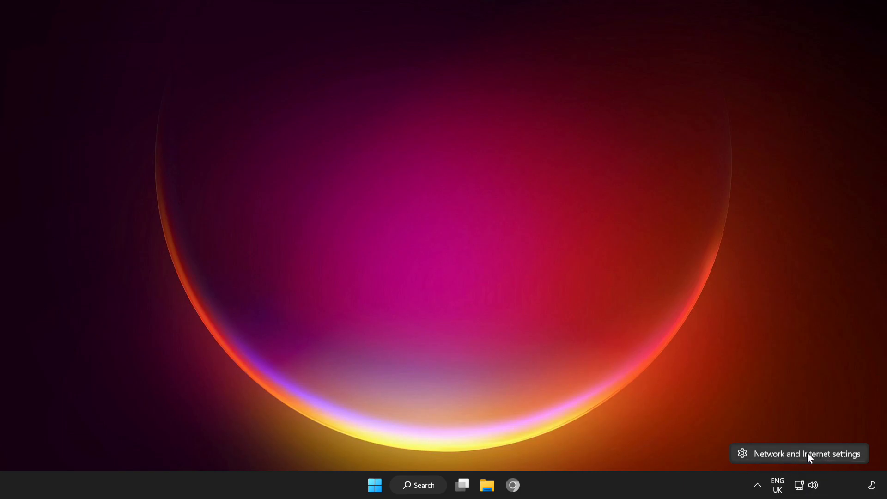
Open the Network & internet settings page showing Ethernet0 connected
click(806, 453)
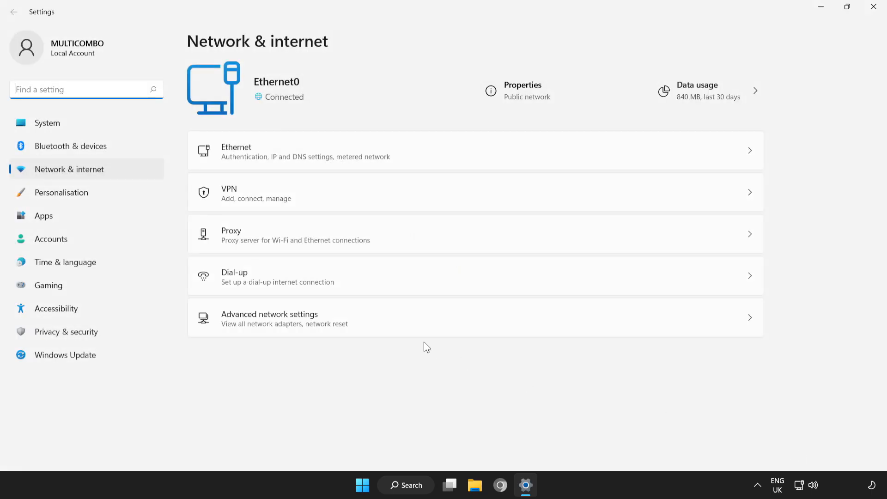
mouse_move(423, 243)
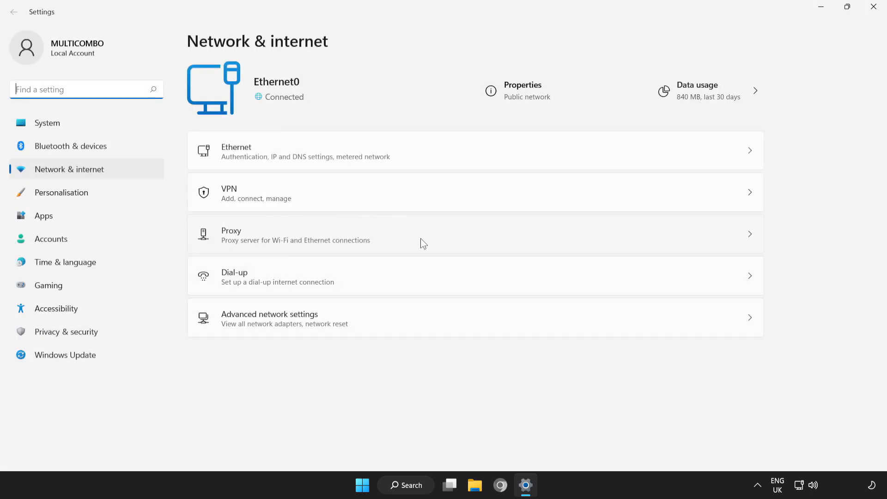
mouse_move(431, 238)
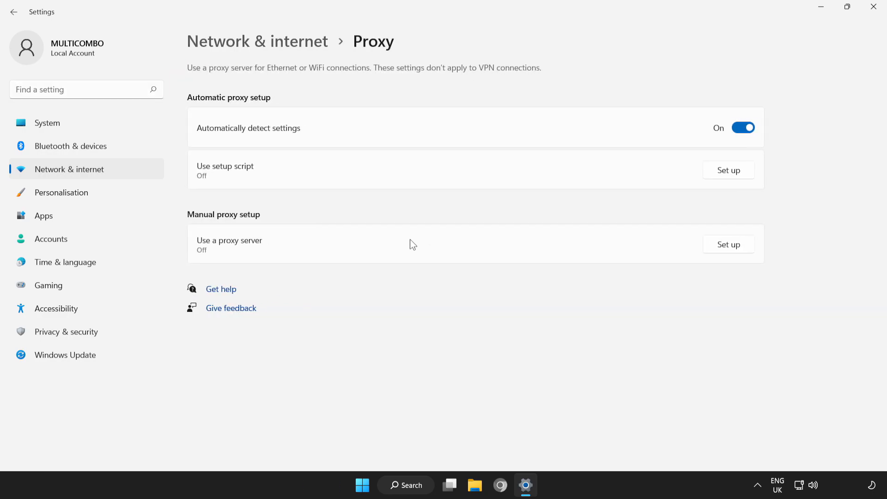
mouse_move(431, 244)
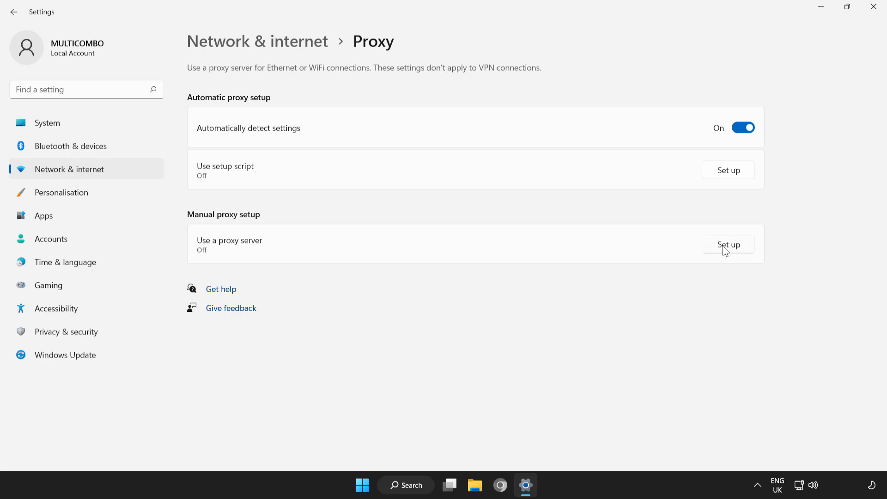
Save Manual proxy setup with Use a proxy server off, then close Settings
click(728, 245)
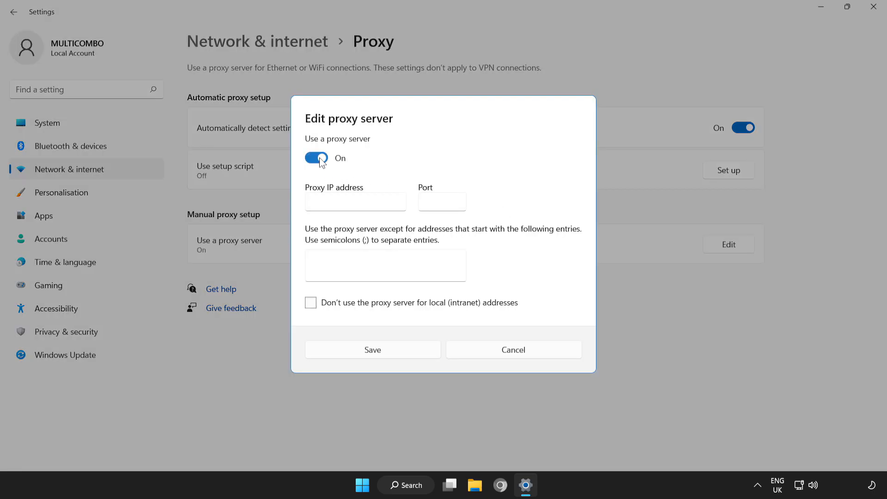
click(315, 158)
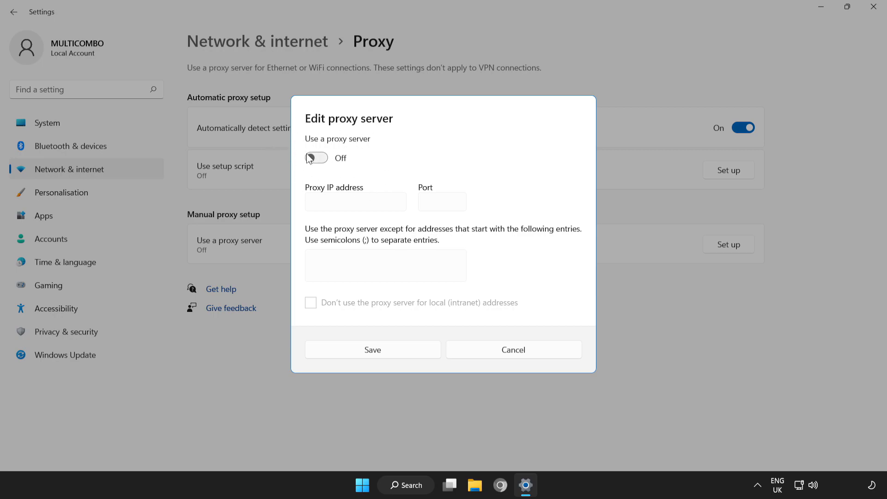
click(512, 350)
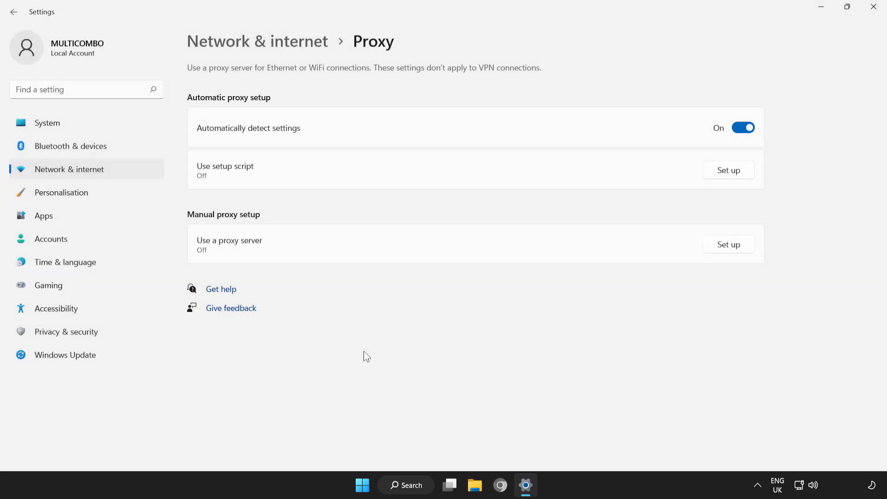
mouse_move(873, 7)
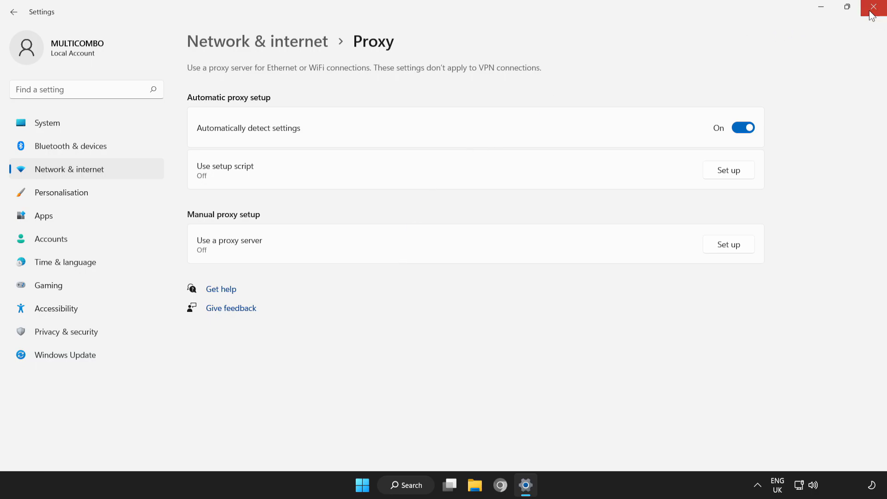
click(876, 7)
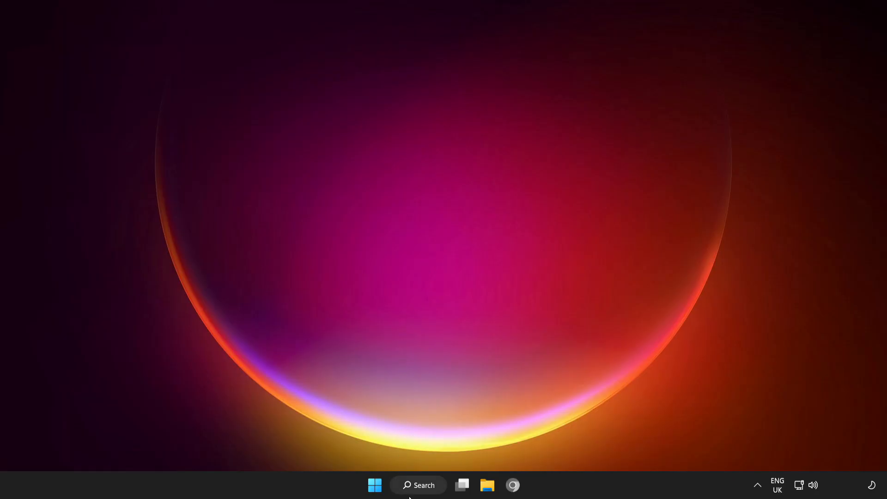
Search 'cmd' and run Command Prompt as administrator
click(419, 485)
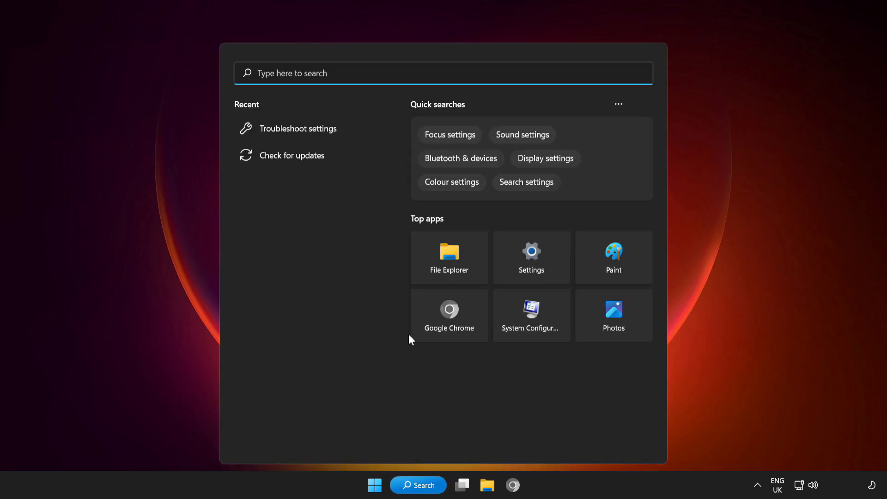
text(cm)
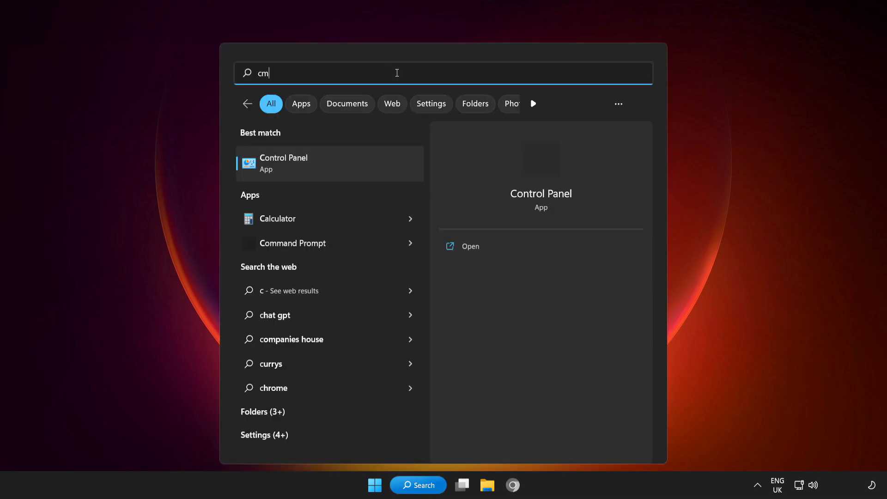
text(d)
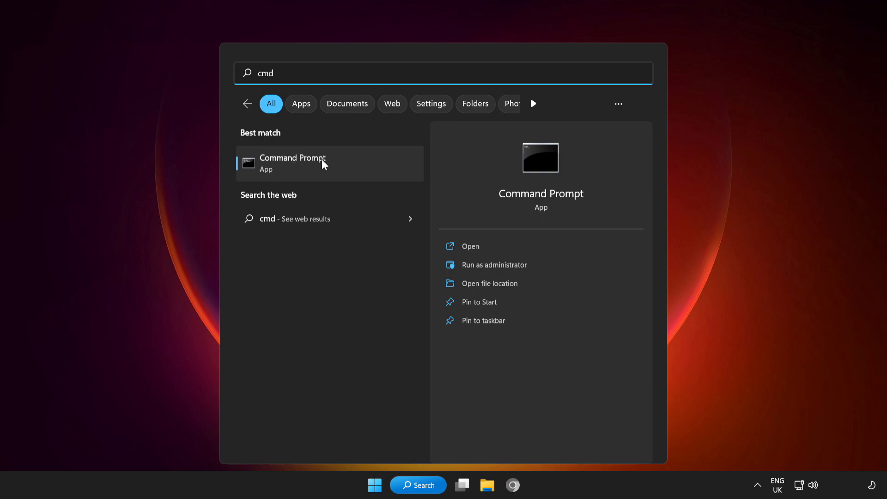
right_click(292, 164)
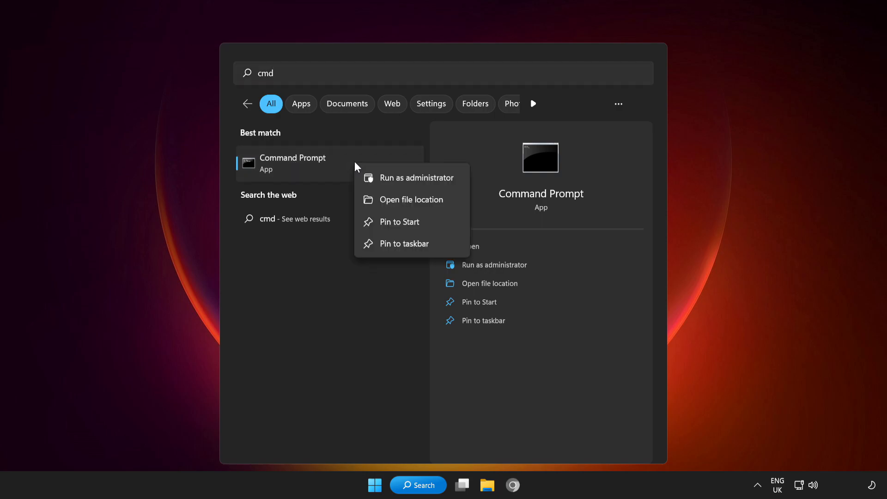
mouse_move(428, 178)
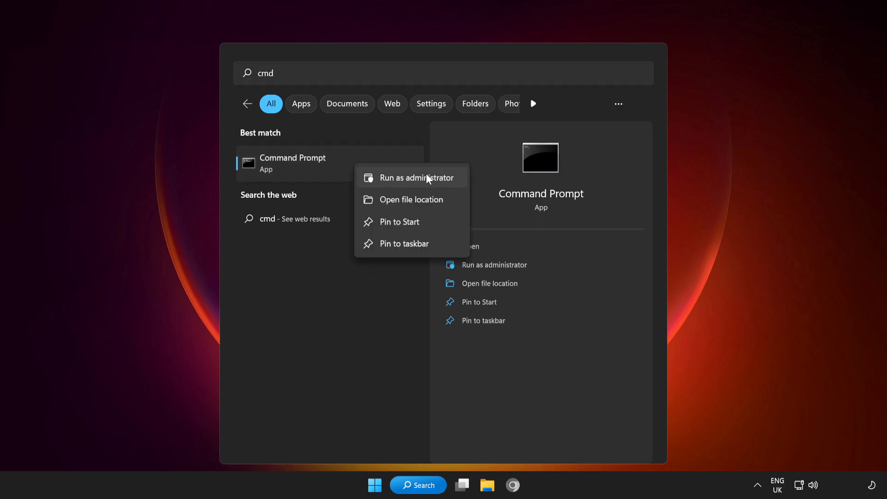
click(413, 178)
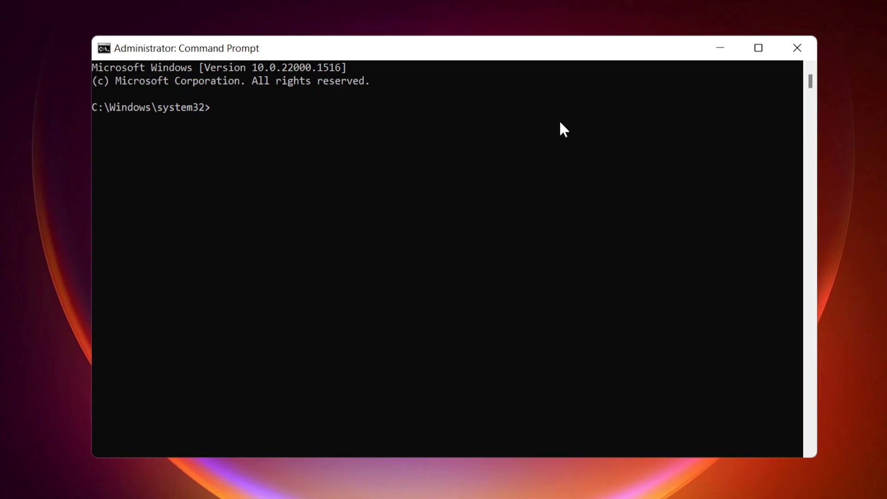
Flush the DNS cache and release the IP with ipconfig /flushdns and /release
text(ipcon)
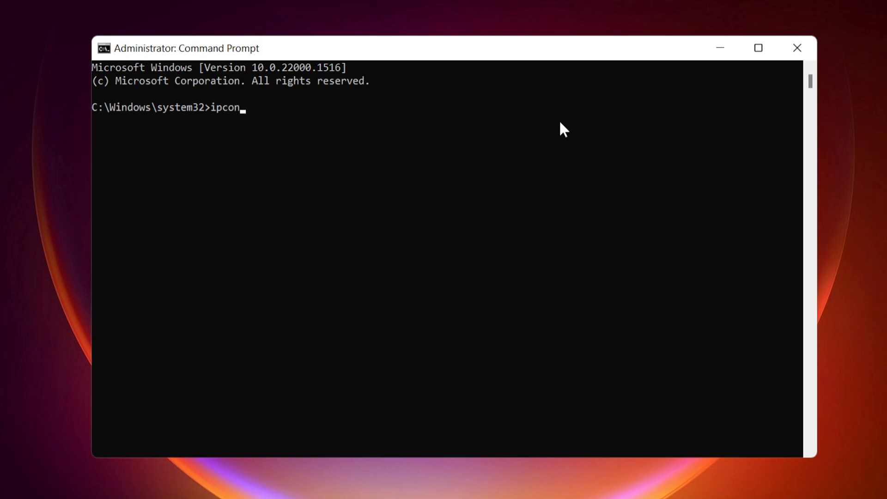
text(fig /f)
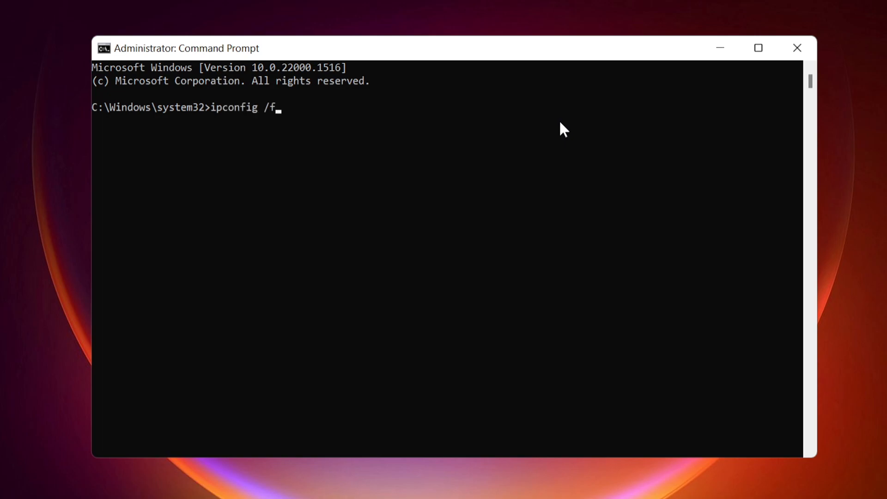
text(lushdns)
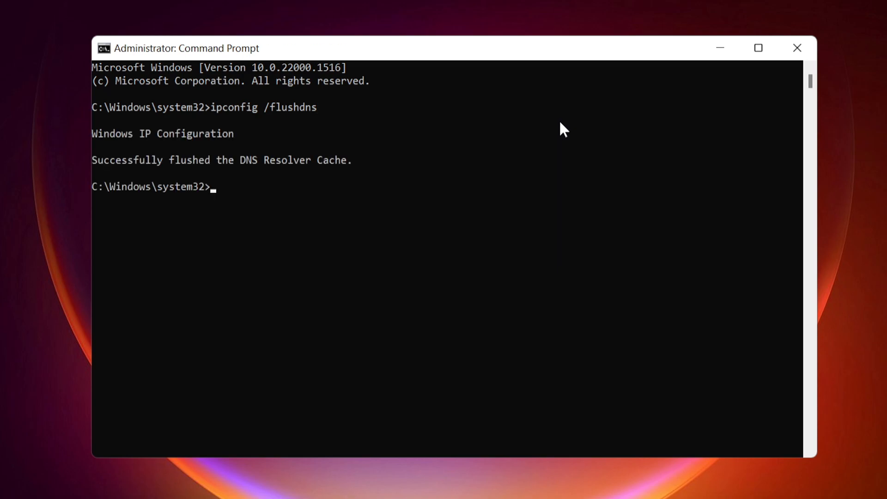
text(ipcon)
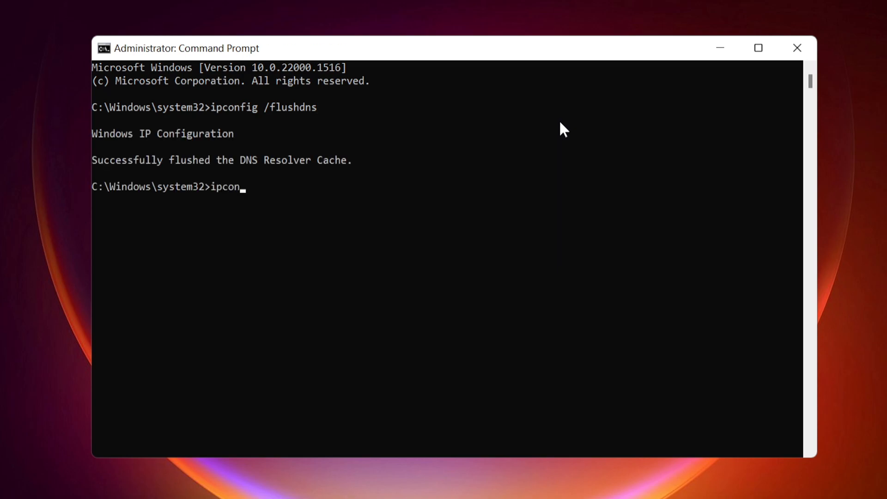
text(fig)
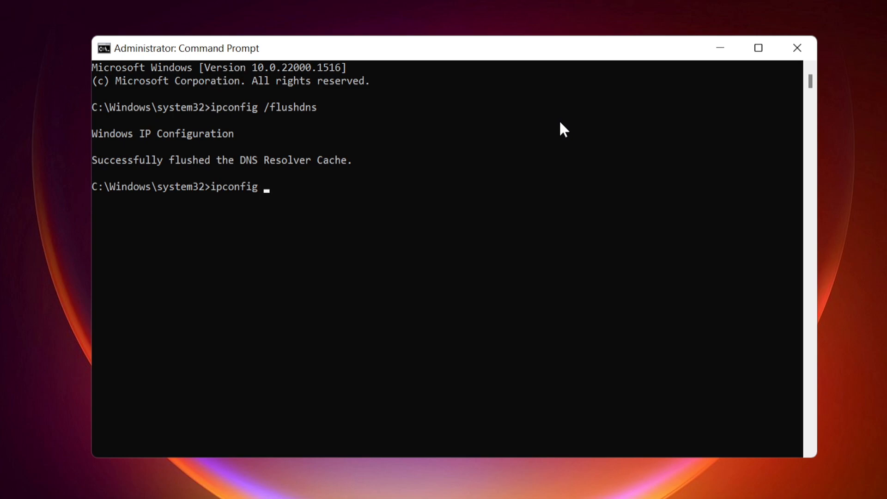
text(/releas)
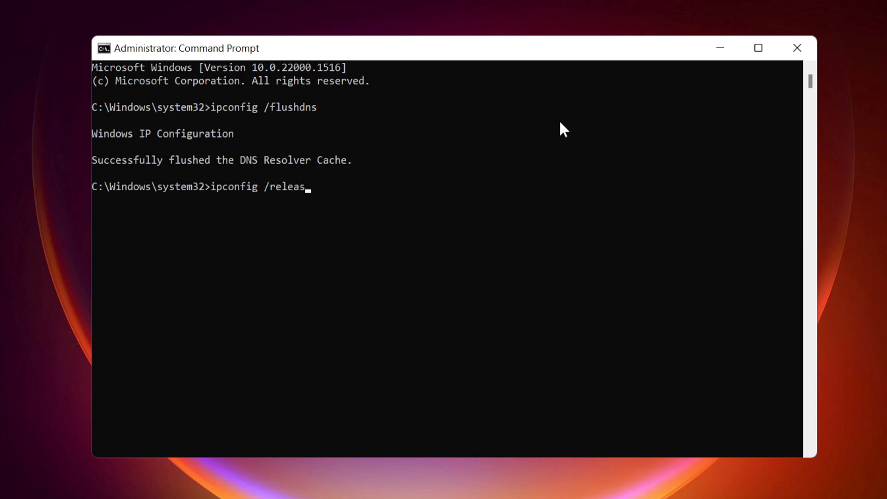
key(Return)
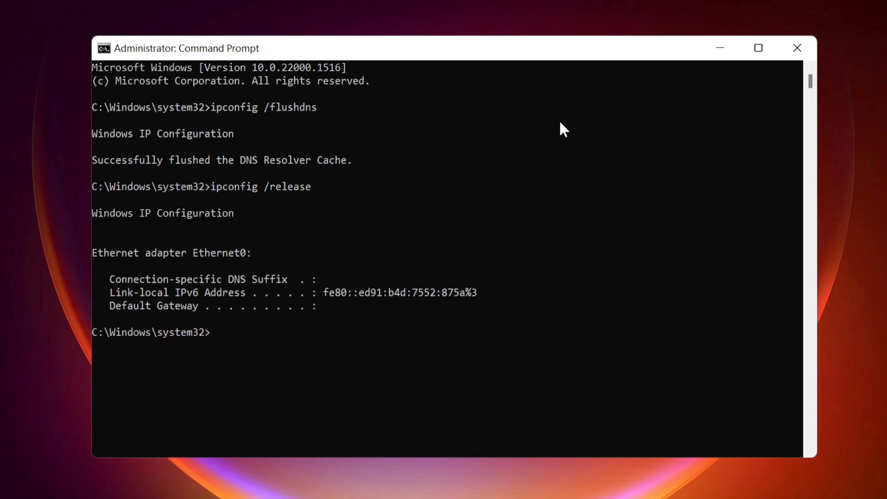
Renew the IP address with ipconfig /renew
text(i)
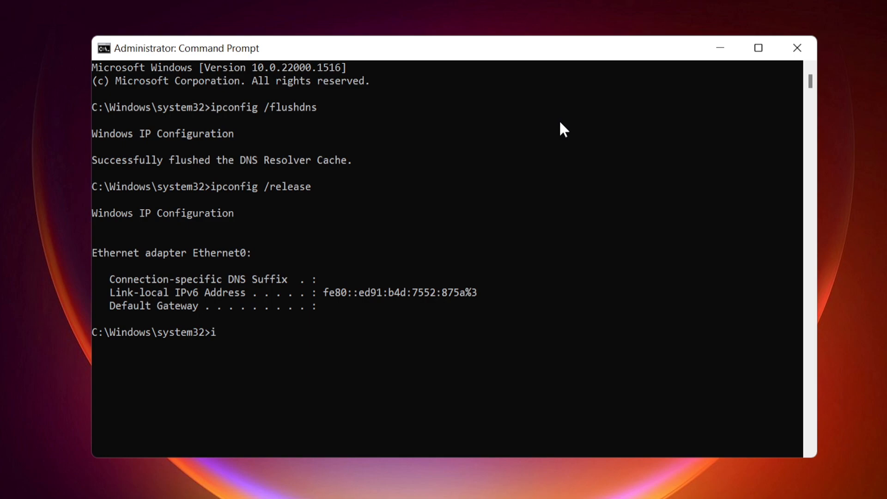
text(pconfig)
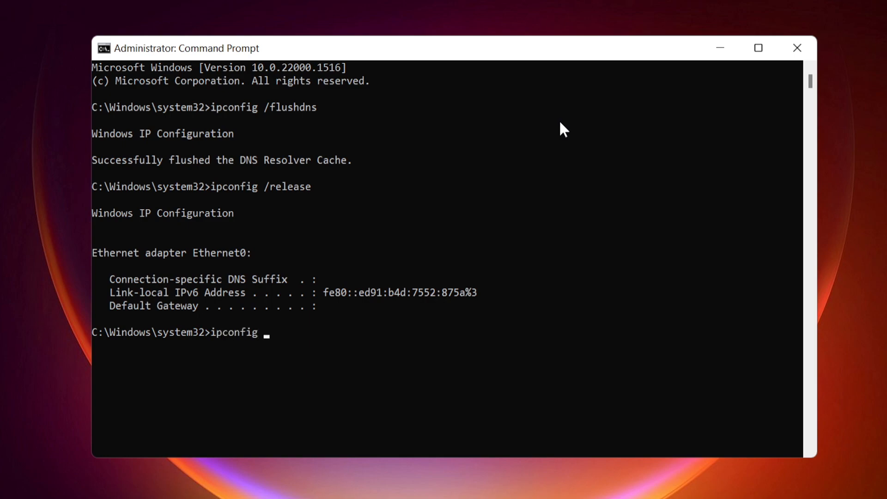
text(/ren)
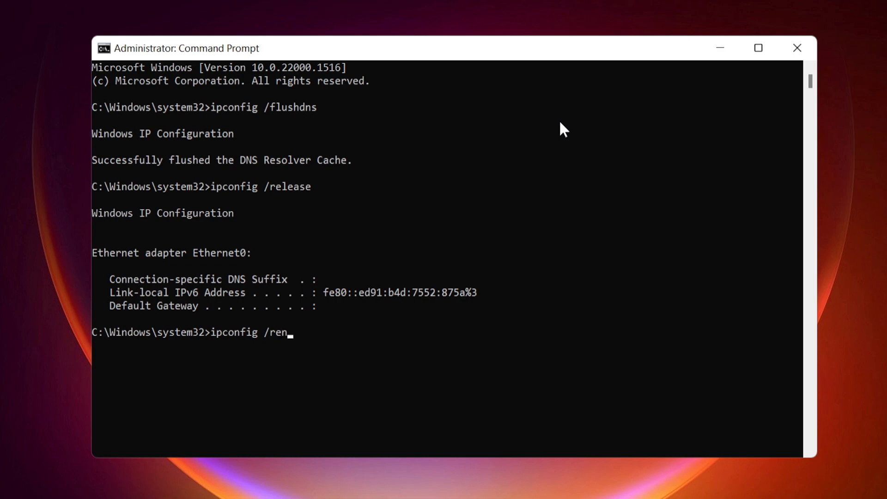
text(ew)
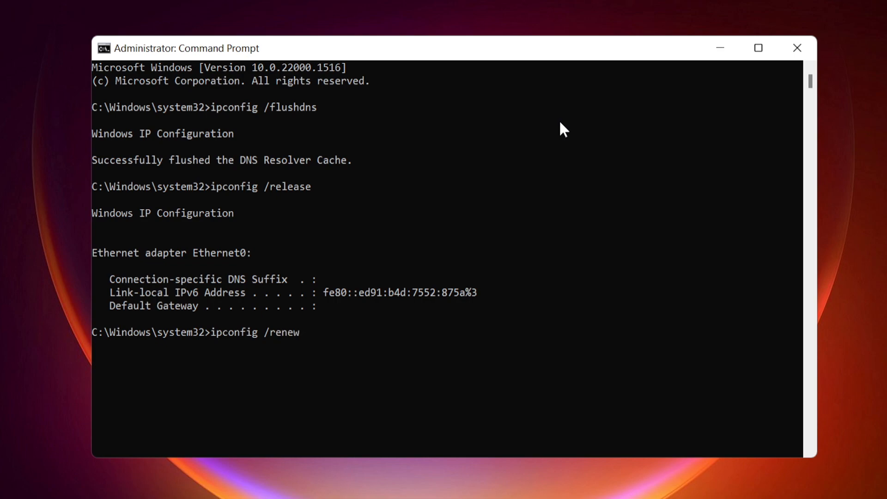
key(Return)
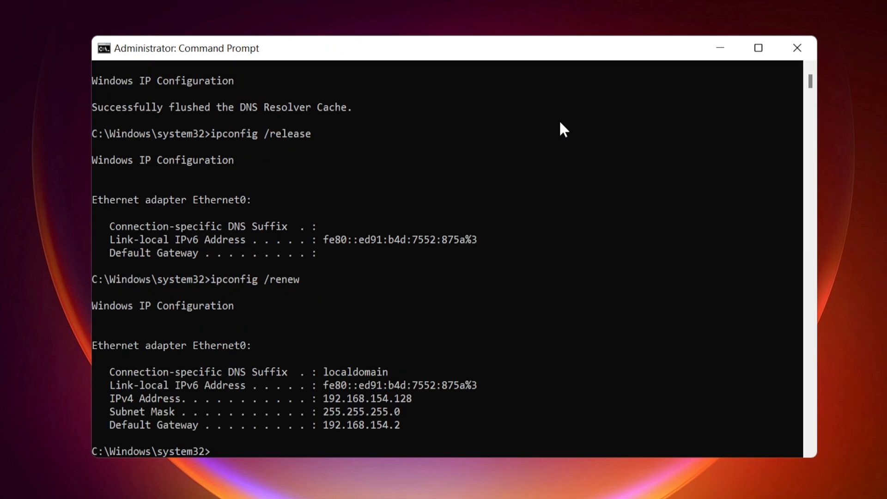
Reset the Winsock catalog with netsh winsock reset
text(n)
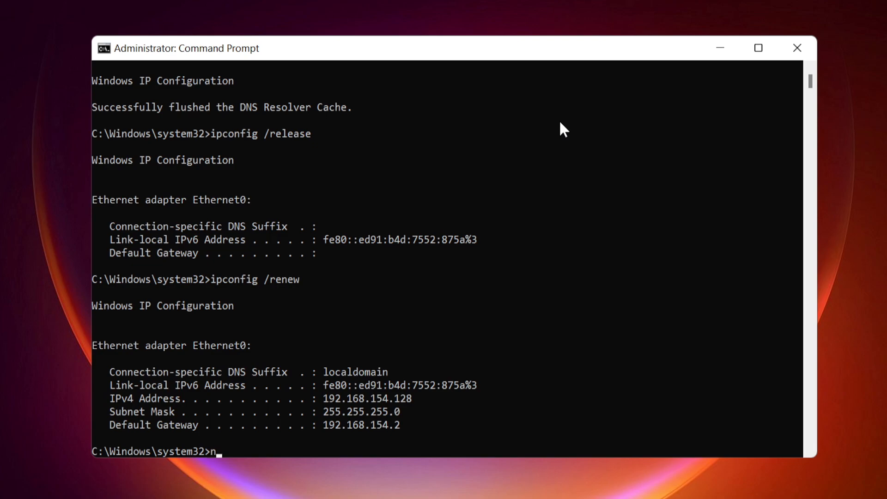
text(etsh wi)
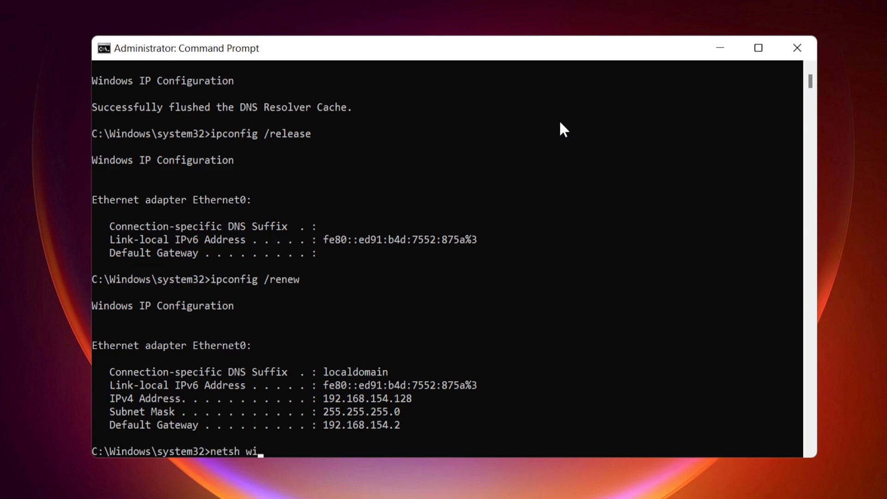
text(nsock re)
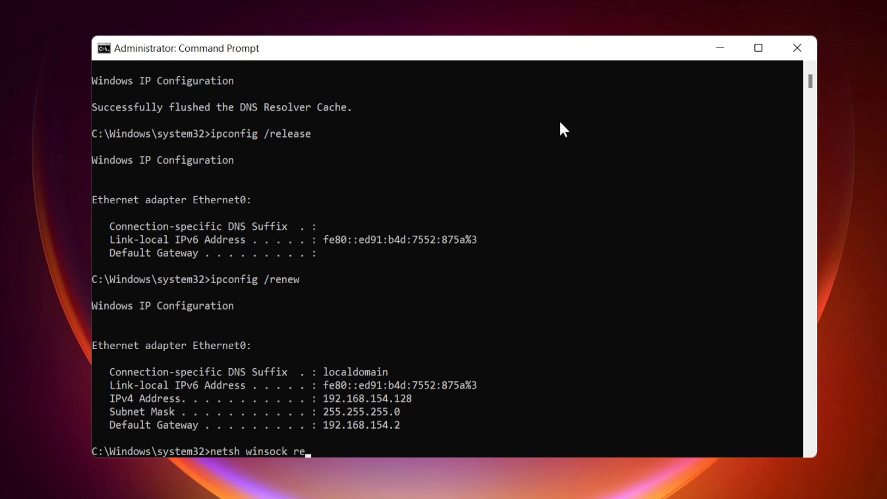
text(set)
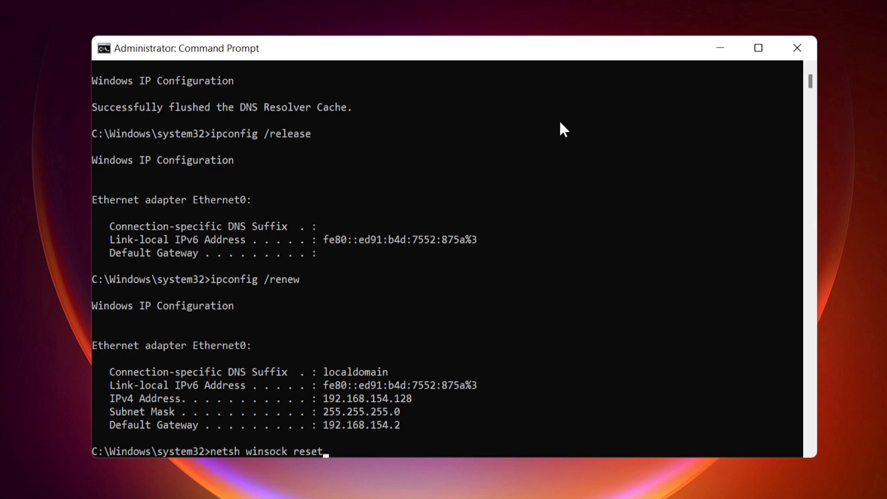
key(Return)
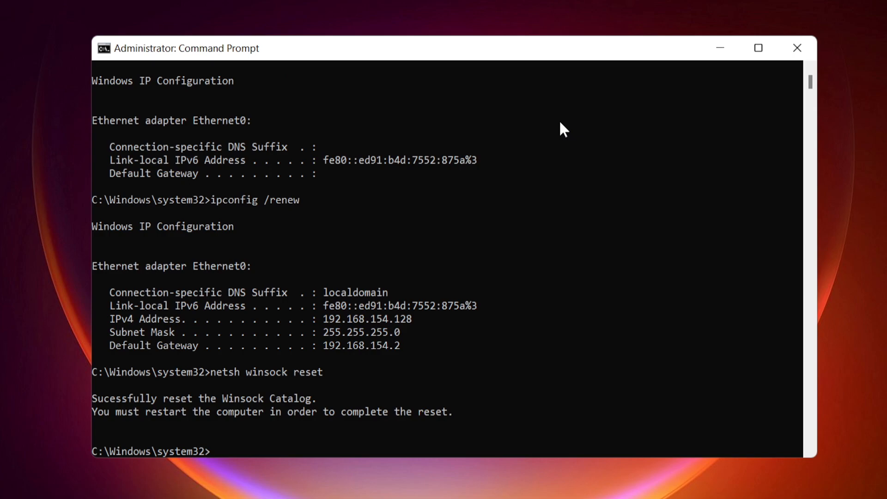
Enter netsh int ip reset to reset the TCP/IP settings
text(netsh)
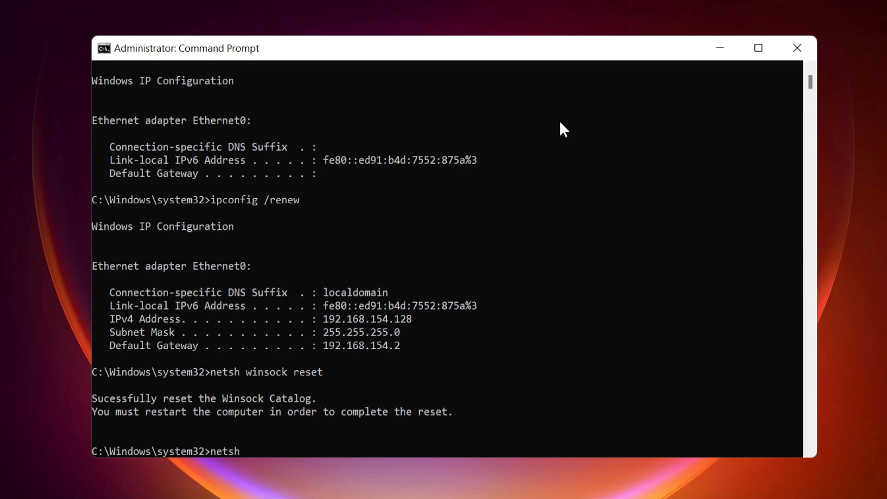
text(int)
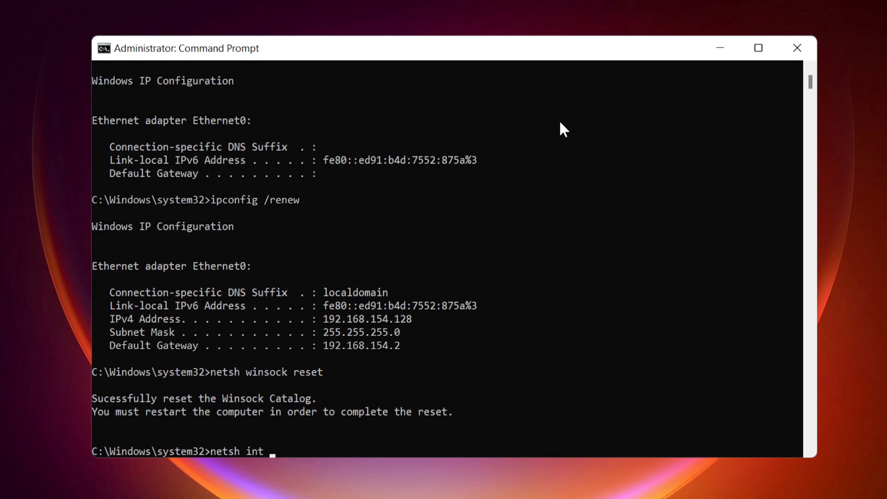
text(ip rese)
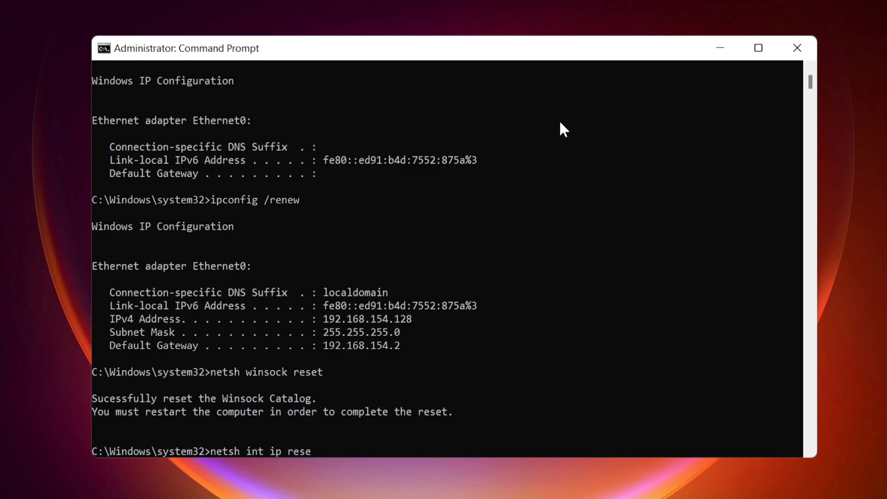
text(t)
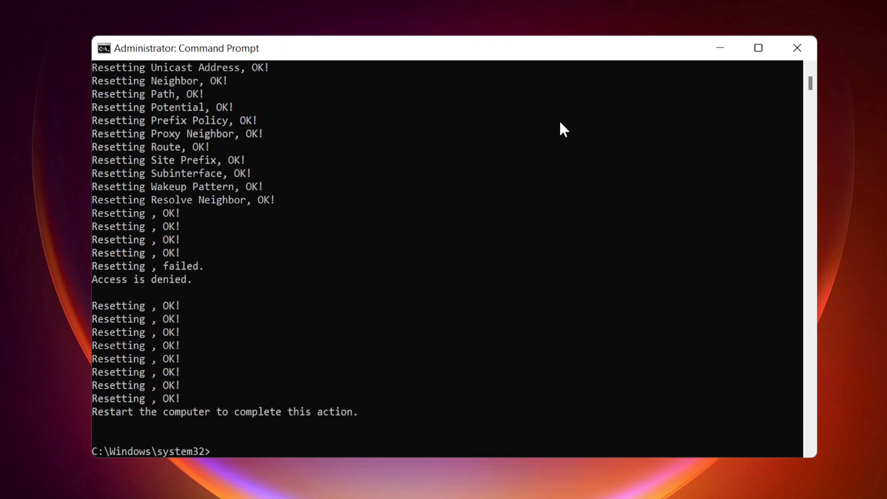
Enter the netsh interface ipv4 reset and netsh interface ipv6 reset commands
text(netsh)
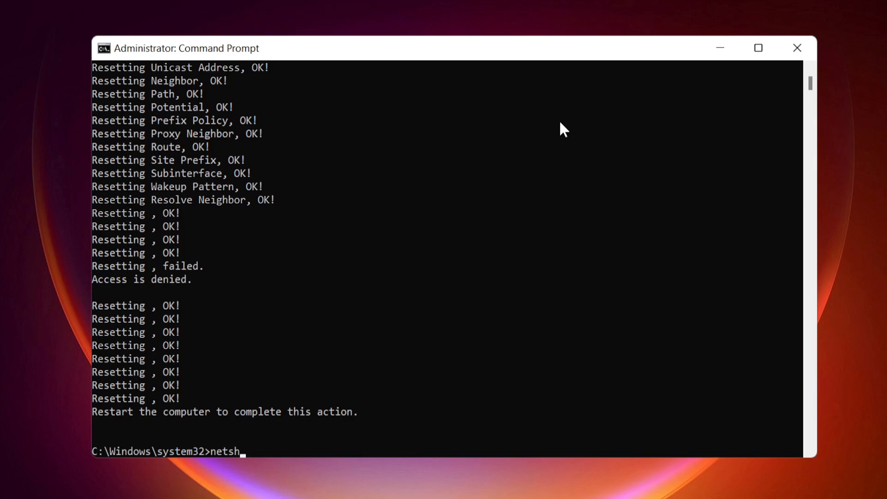
text(inter)
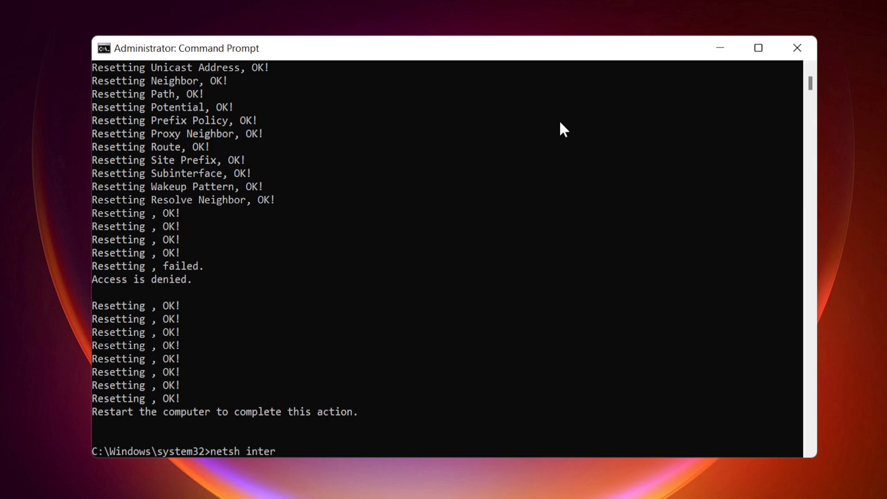
text(face)
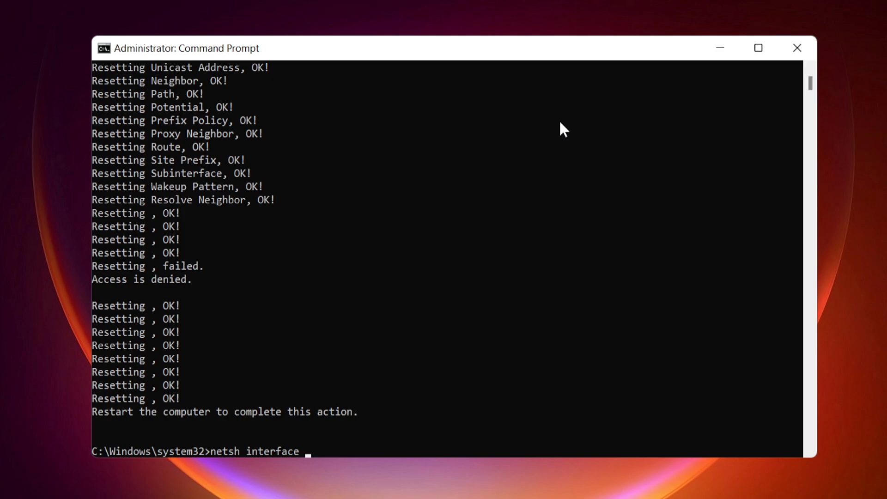
text(ipv)
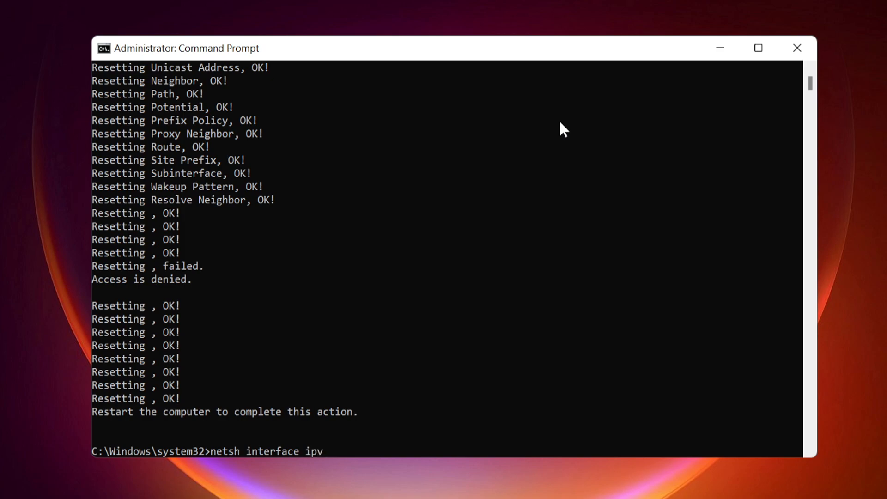
text(4 re)
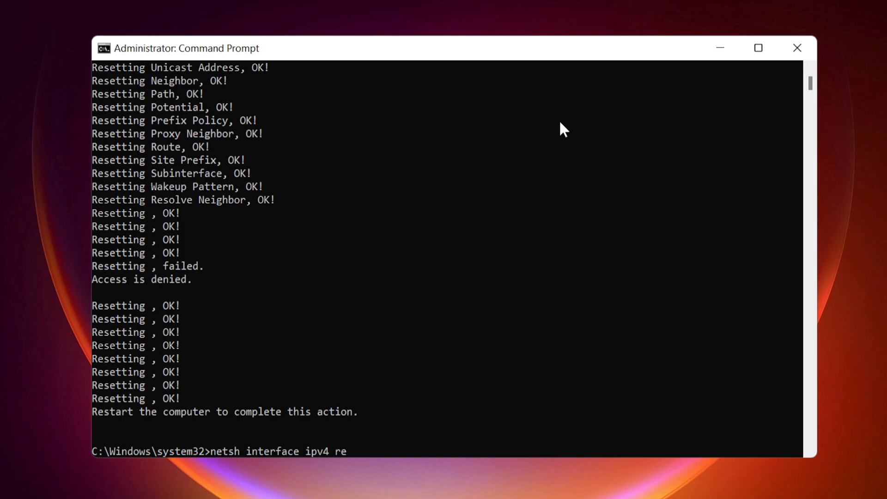
text(set)
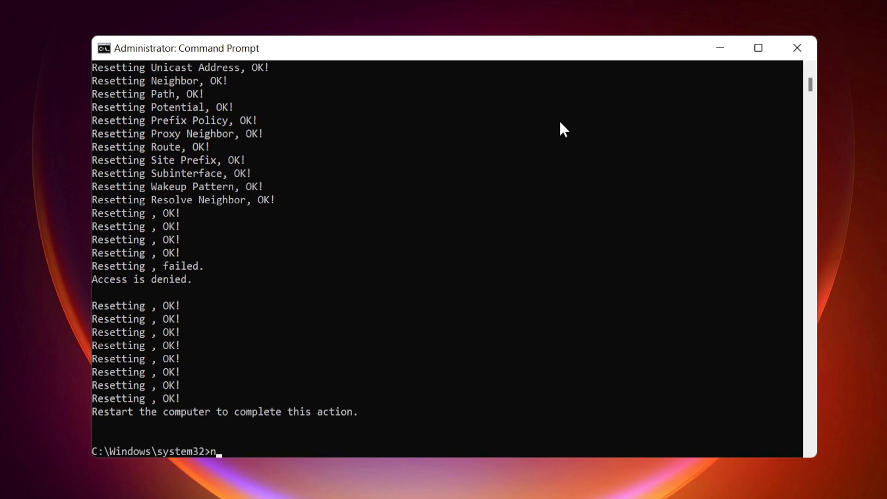
text(etsh)
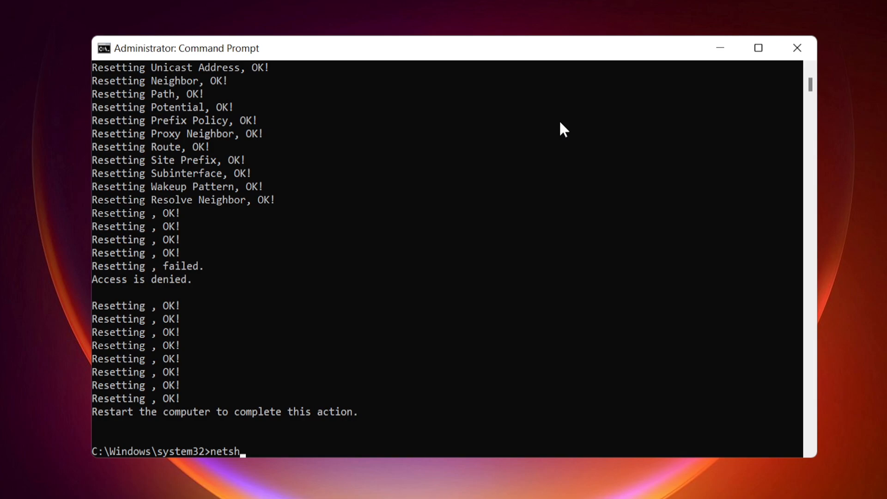
text(interf)
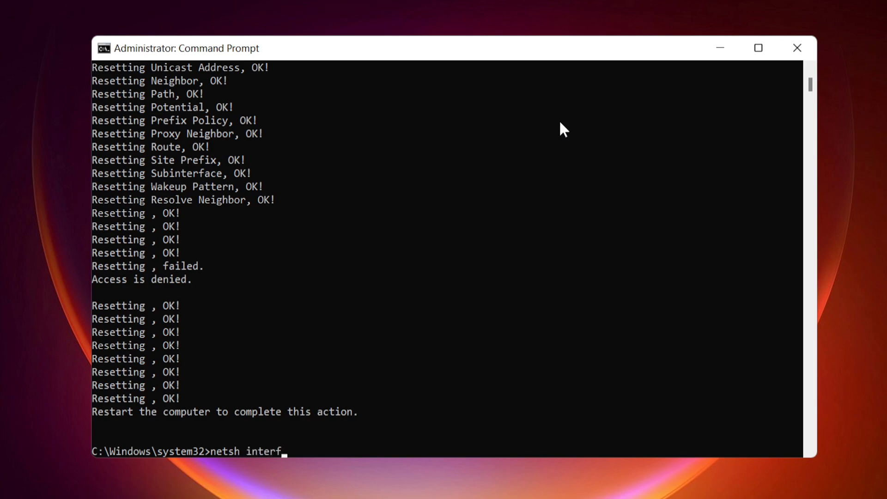
text(ace i)
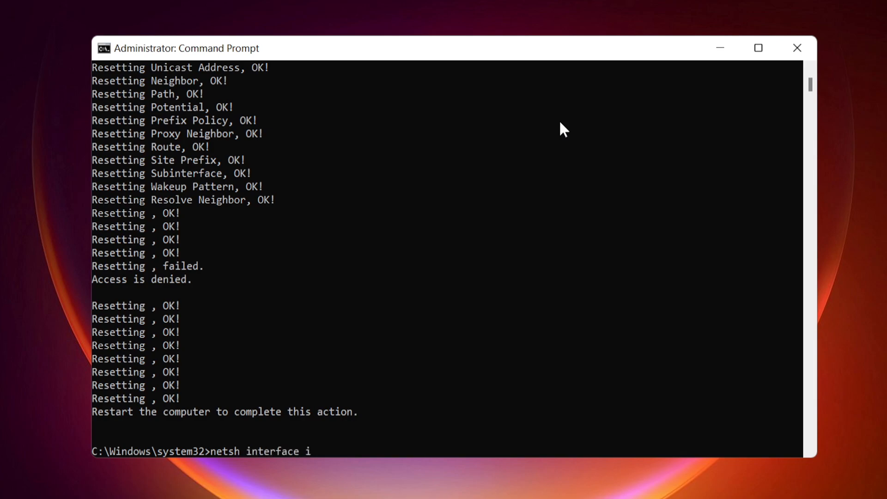
text(pv)
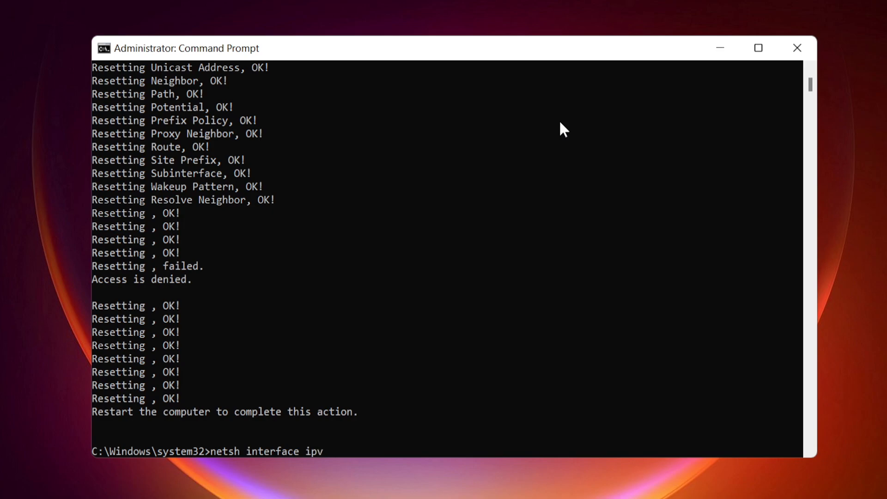
text(6 res)
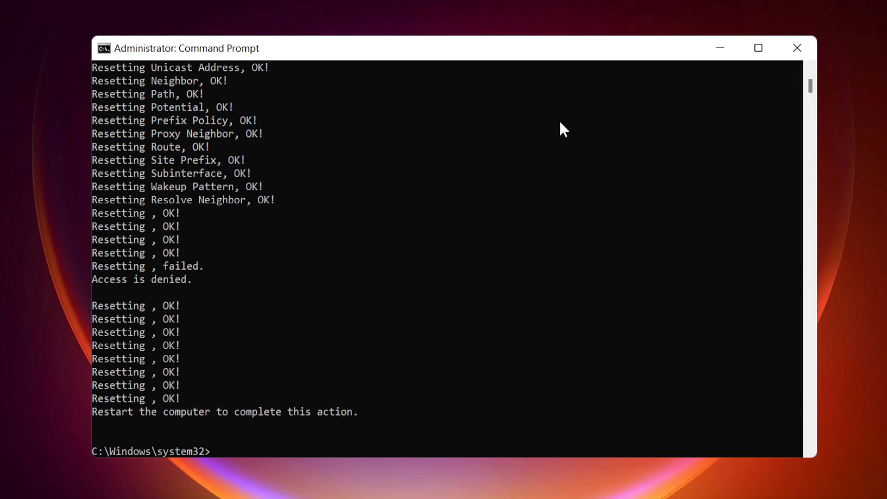
Run netsh interface tcp reset to reset all TCP parameters
text(netsh interfac)
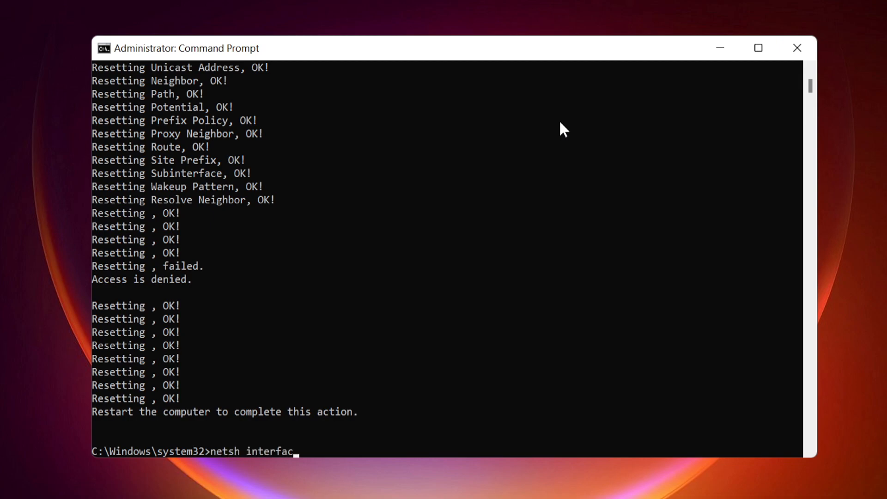
text(e)
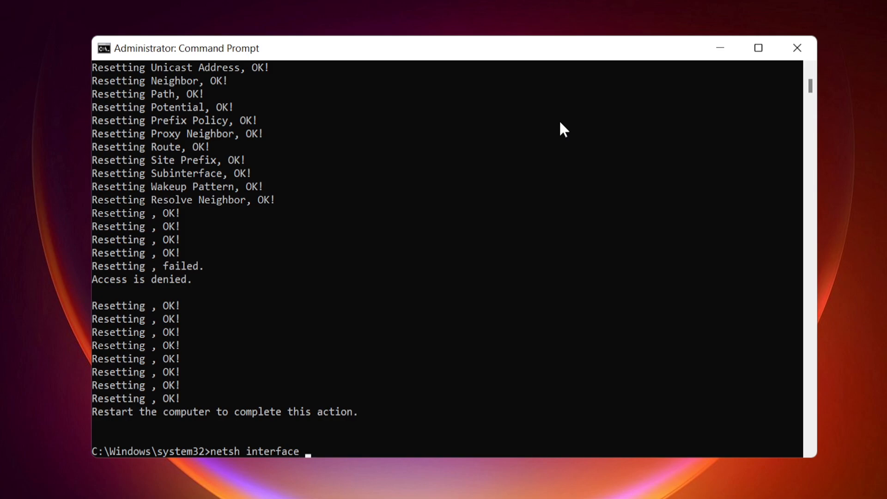
text(tcp res)
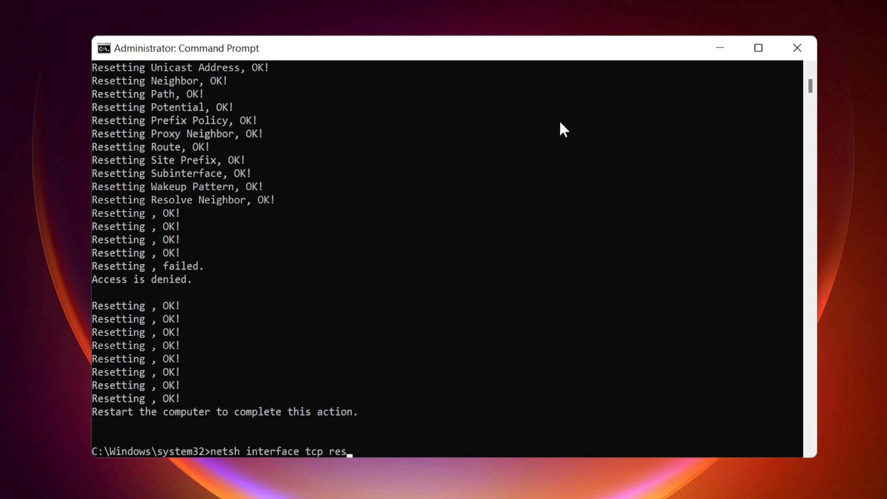
key(Return)
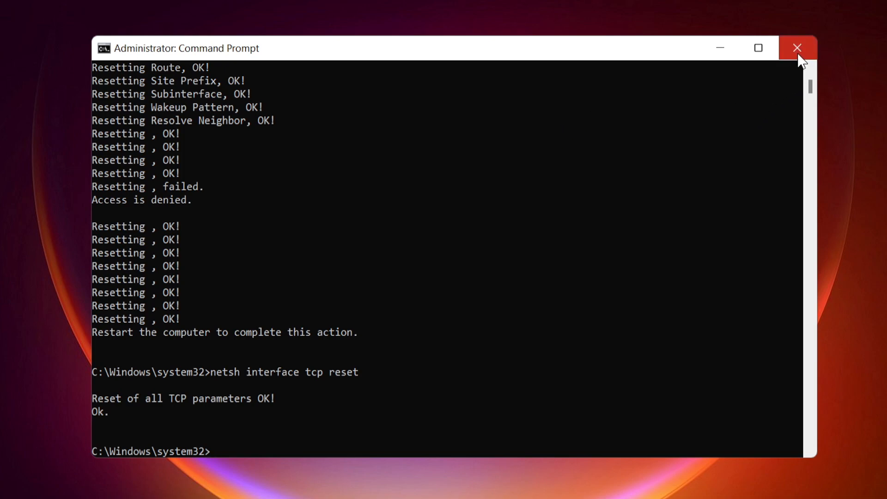
Close Command Prompt and bring up the Start menu's power options
click(797, 48)
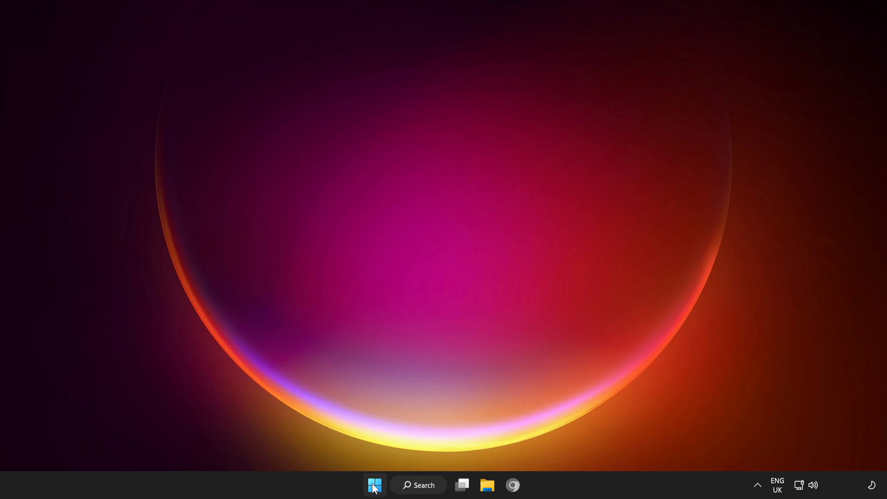
click(374, 485)
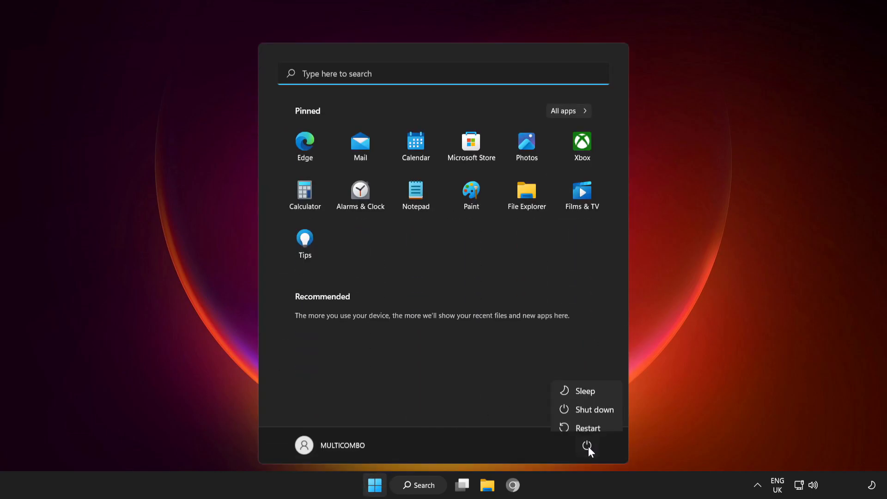
mouse_move(587, 421)
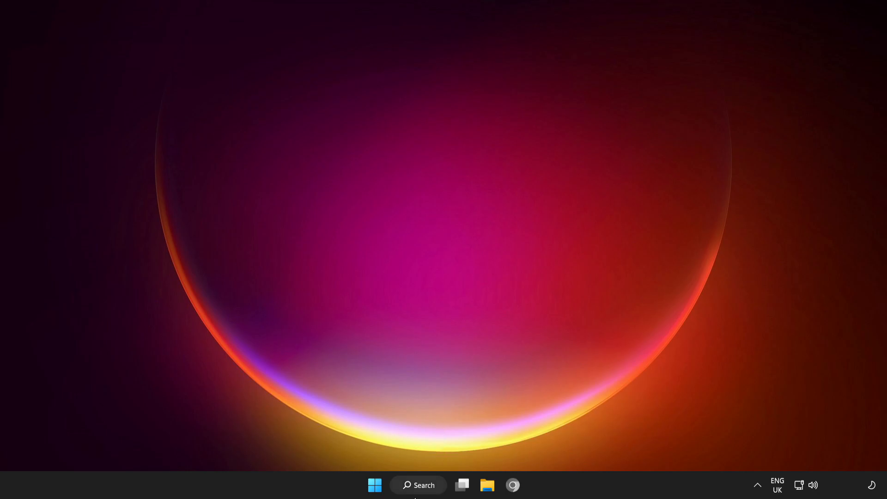
Search Windows for 'update' to reach the Windows Update settings page
click(419, 485)
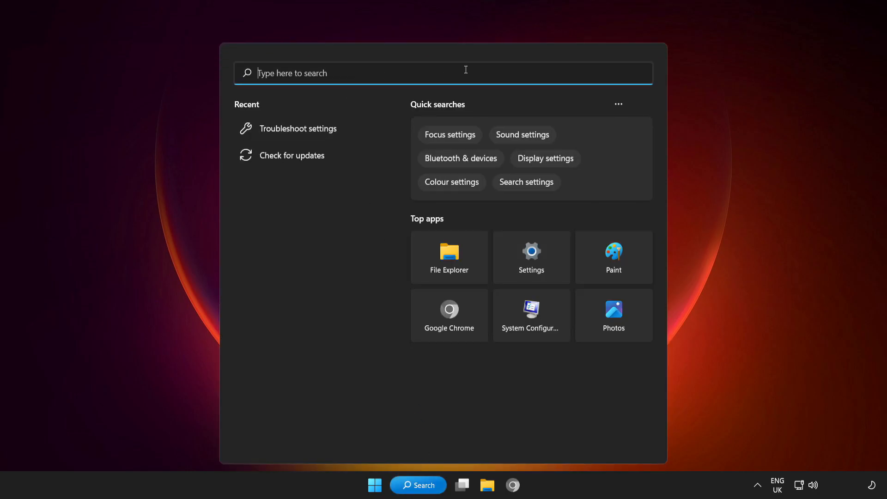
text(upda)
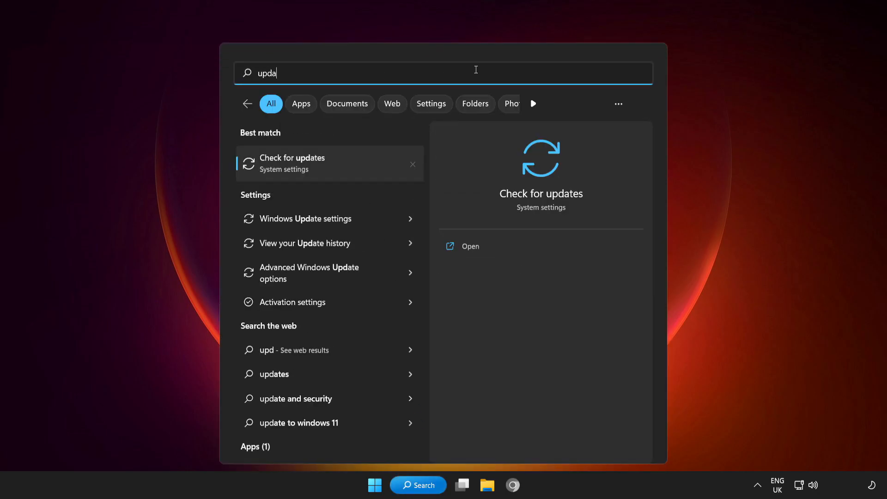
text(te)
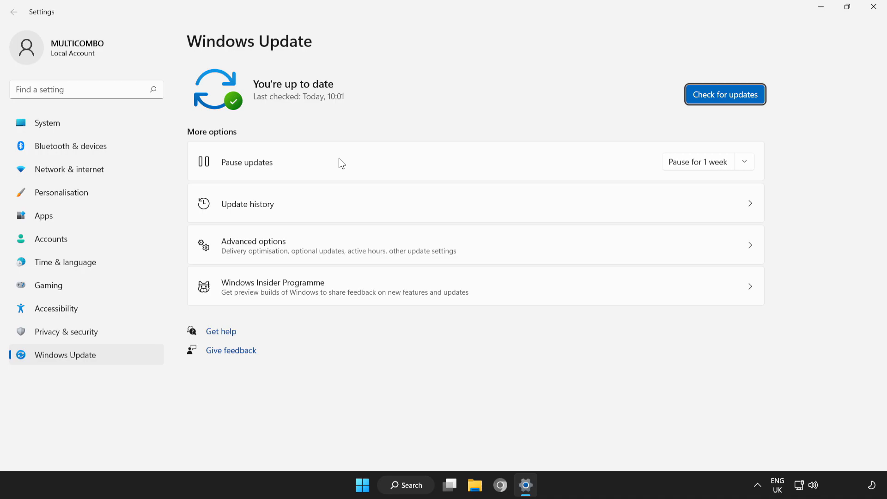
mouse_move(724, 94)
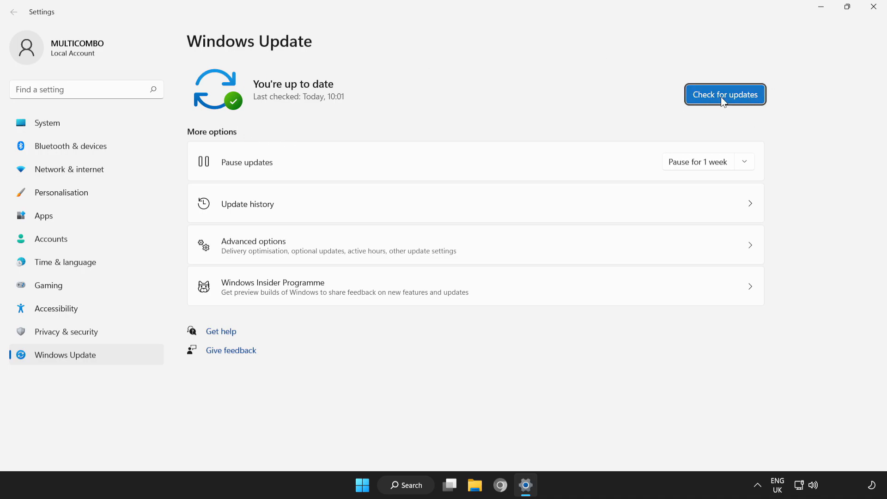
Start a fresh Check for updates on the Windows Update page
click(725, 94)
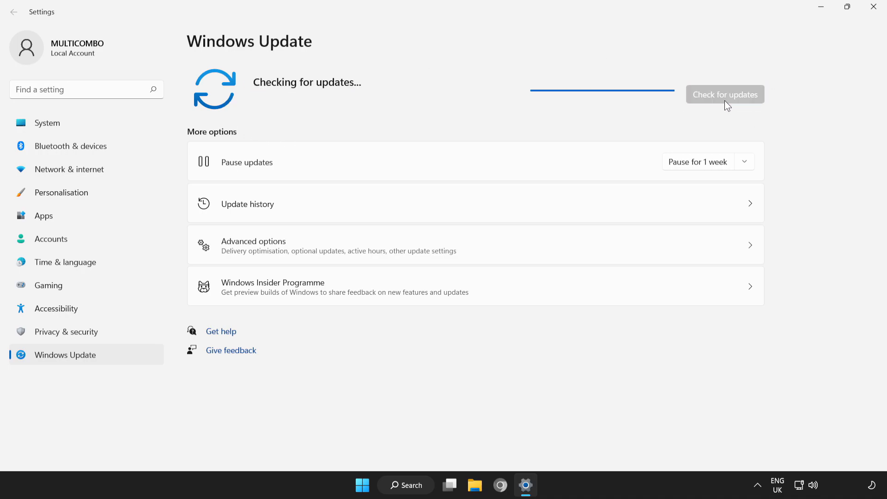
mouse_move(595, 126)
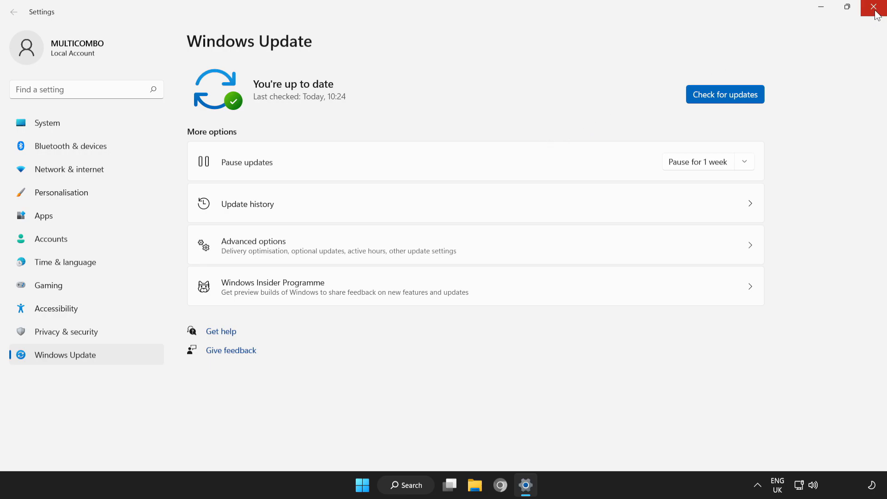
Close Windows Update settings and open Network & internet settings from the tray
click(875, 8)
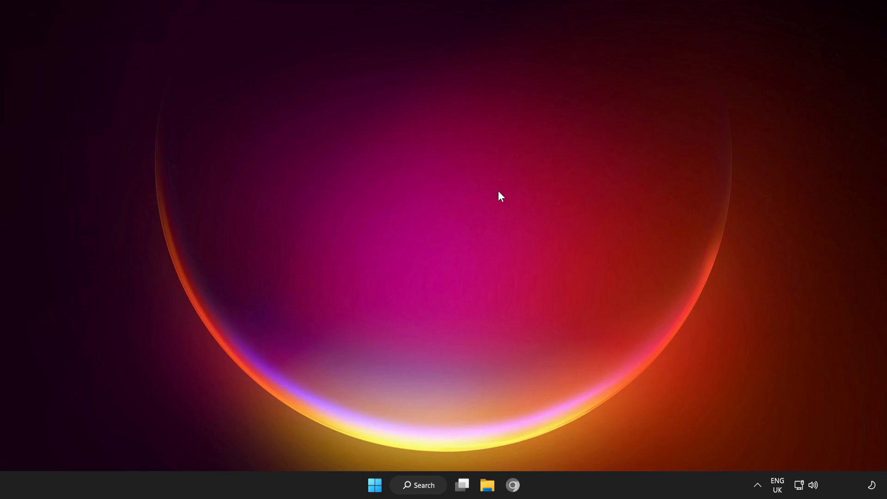
mouse_move(799, 485)
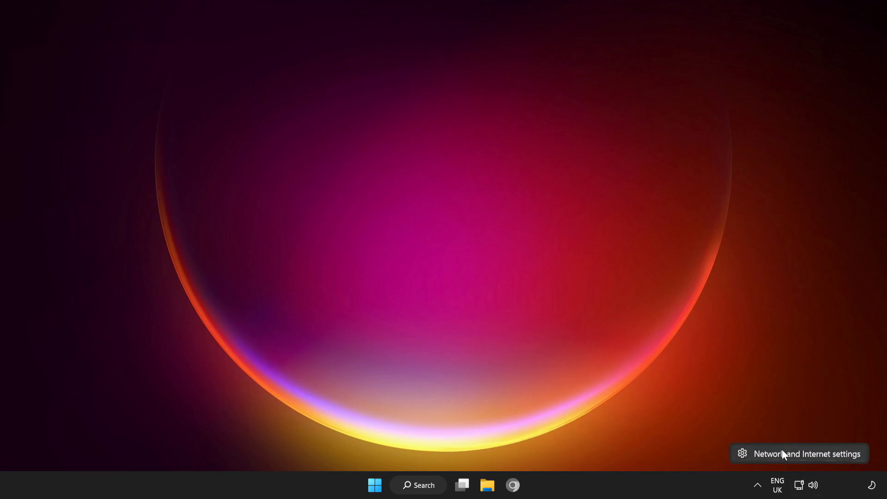
mouse_move(802, 459)
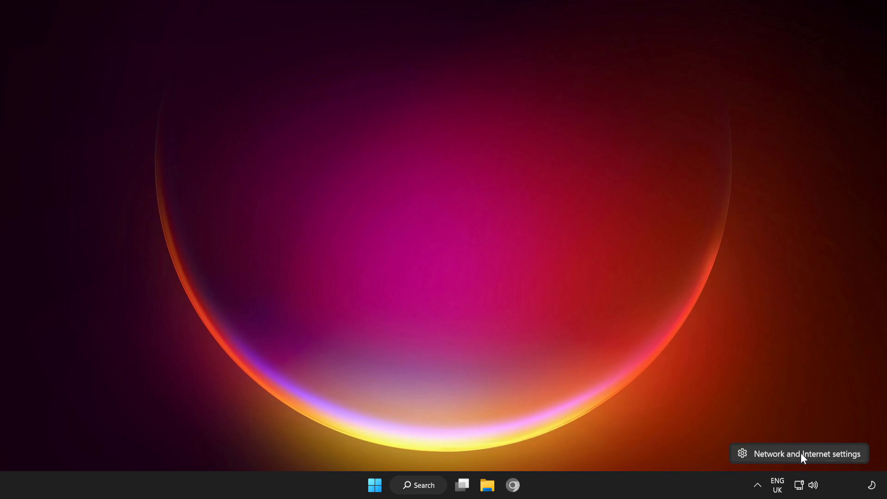
click(806, 453)
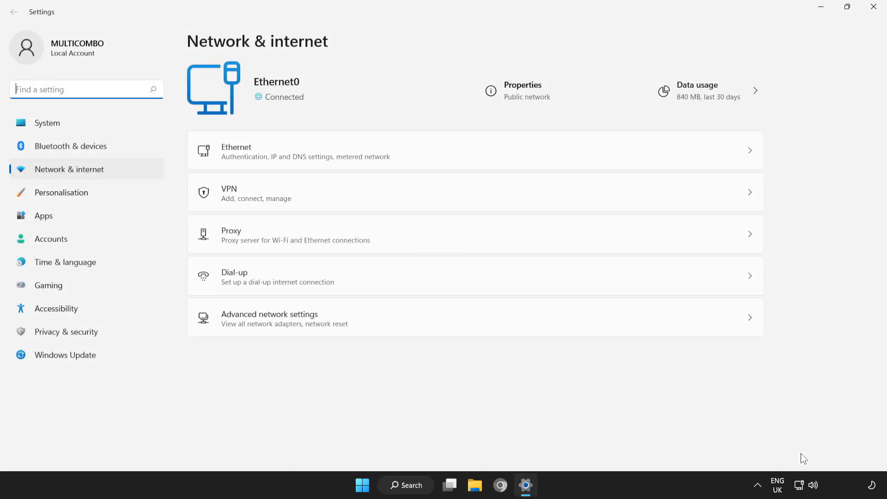
mouse_move(782, 454)
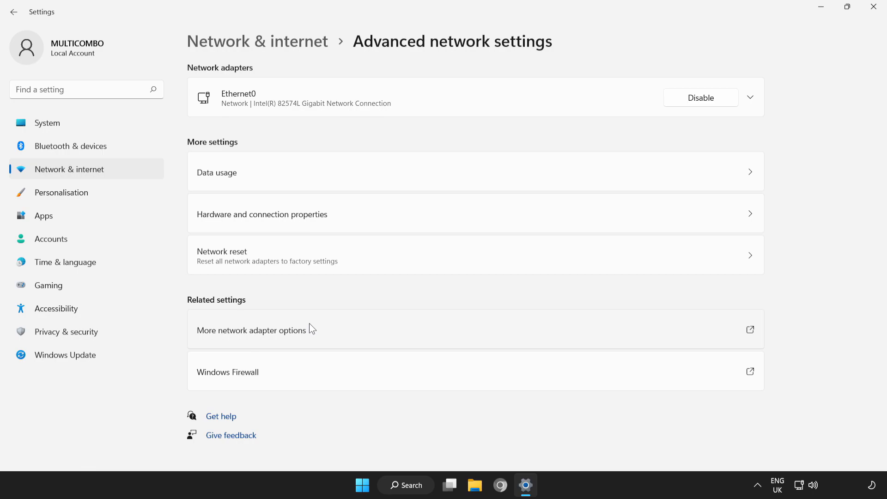
mouse_move(367, 259)
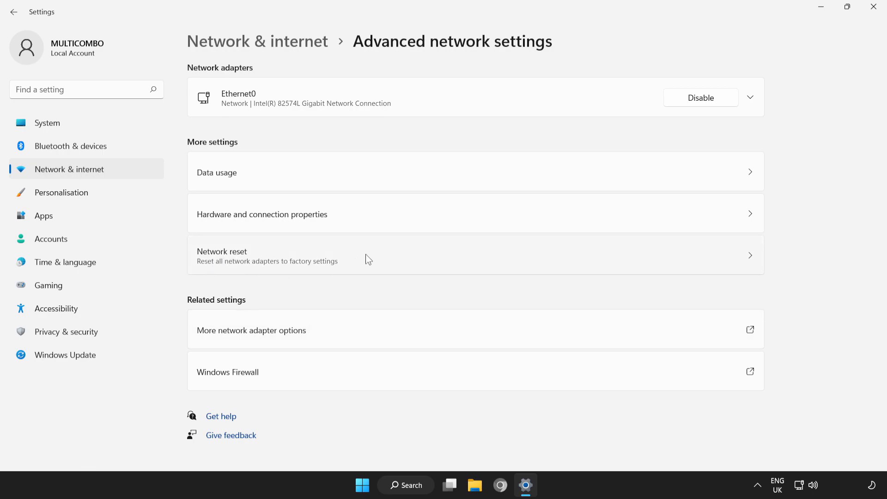
mouse_move(425, 263)
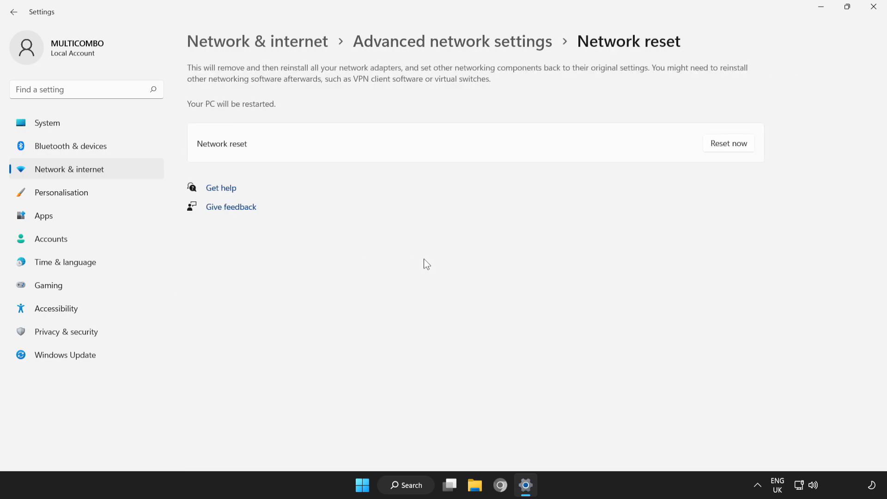
mouse_move(755, 163)
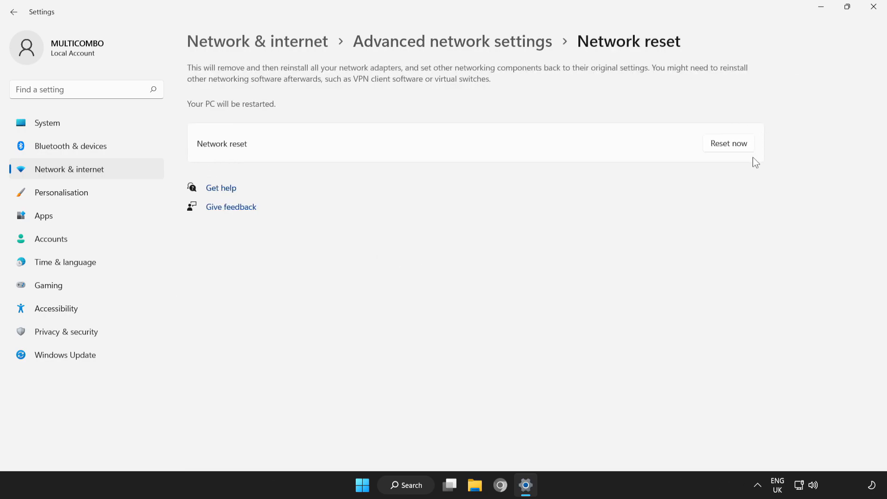
Reset and confirm the network adapters, dismiss the sign-out notice, and close Settings
click(728, 143)
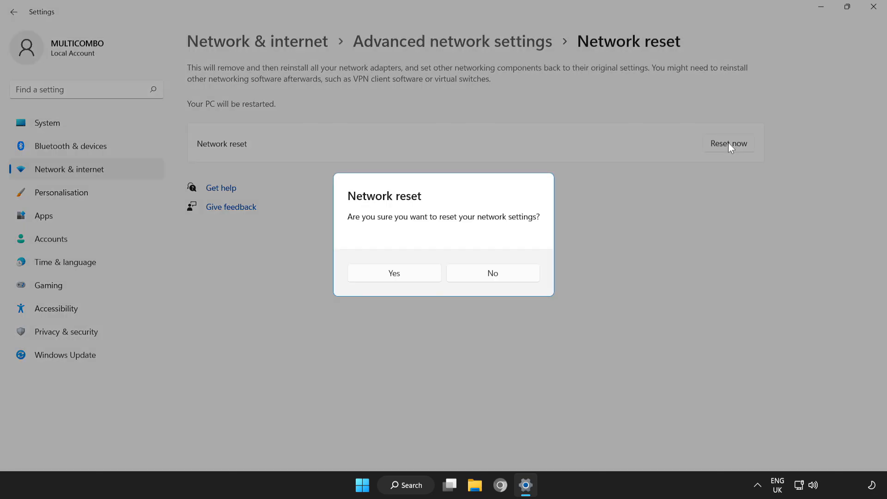
mouse_move(387, 236)
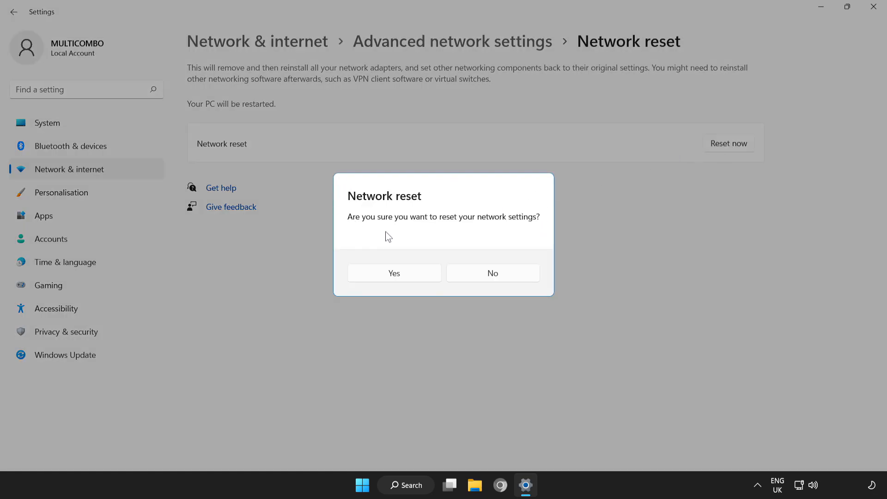
mouse_move(394, 272)
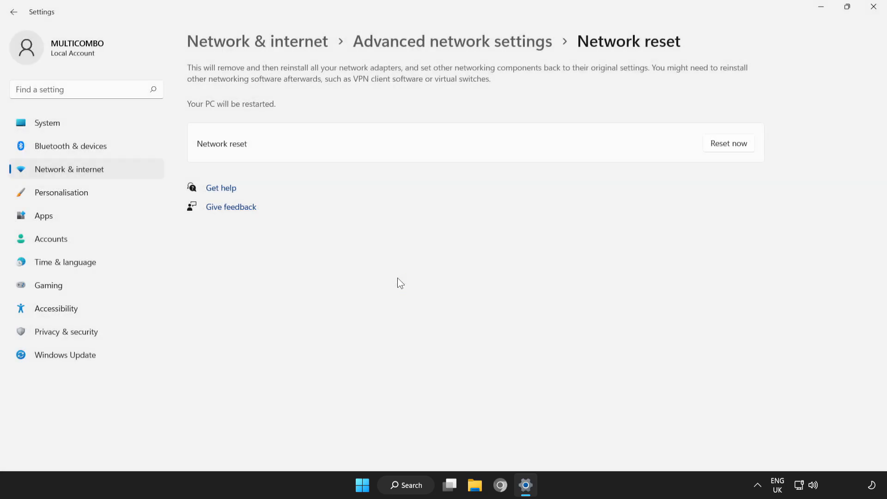
click(728, 143)
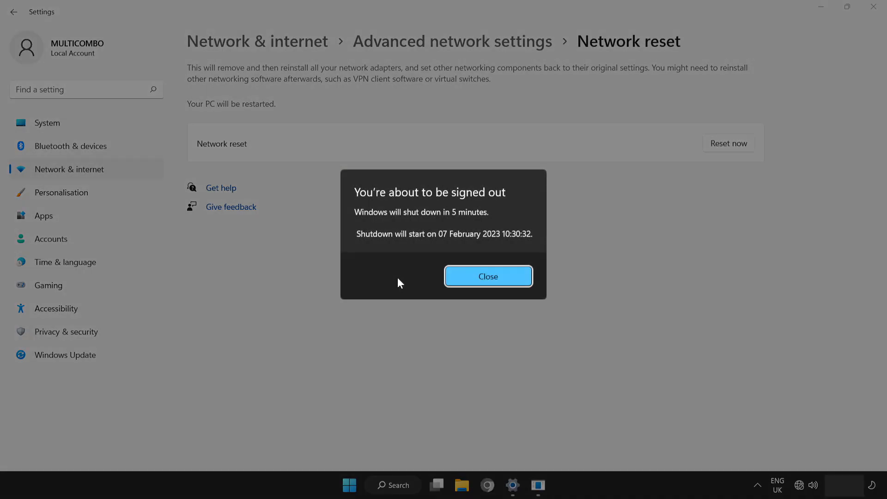
mouse_move(496, 284)
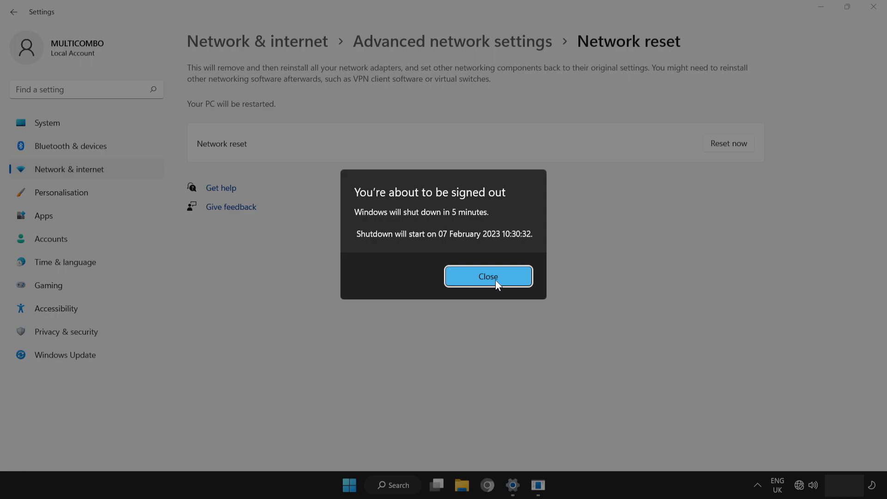
click(488, 277)
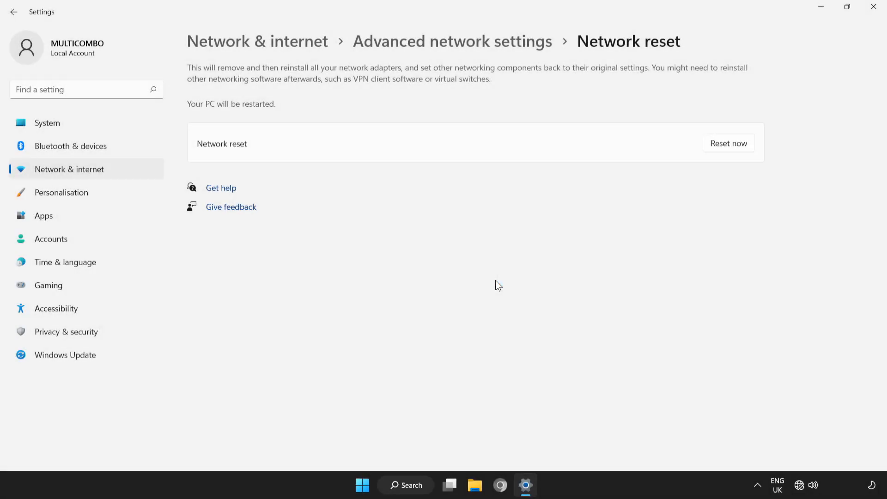
mouse_move(873, 8)
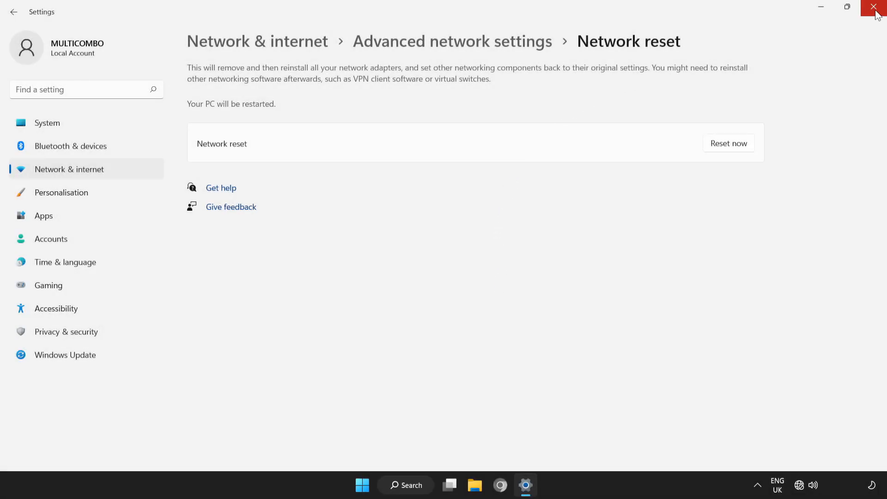
click(874, 8)
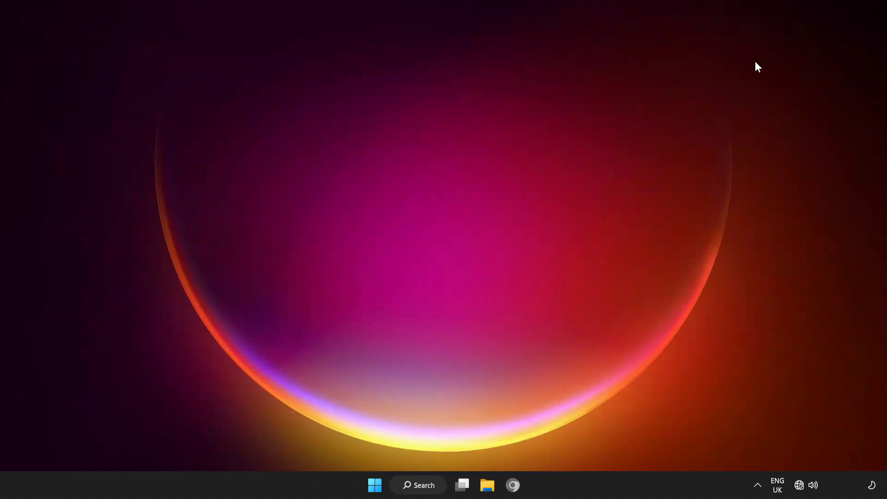
Choose Restart from the Start menu's power options
click(375, 485)
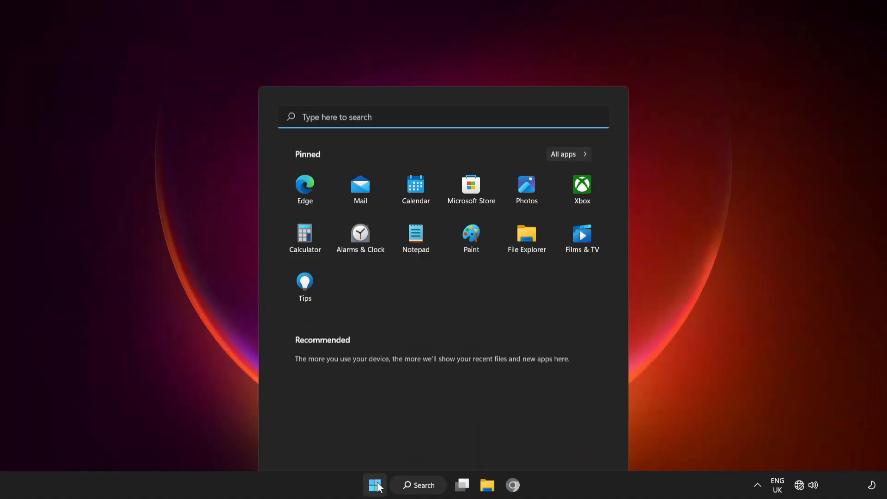
click(587, 445)
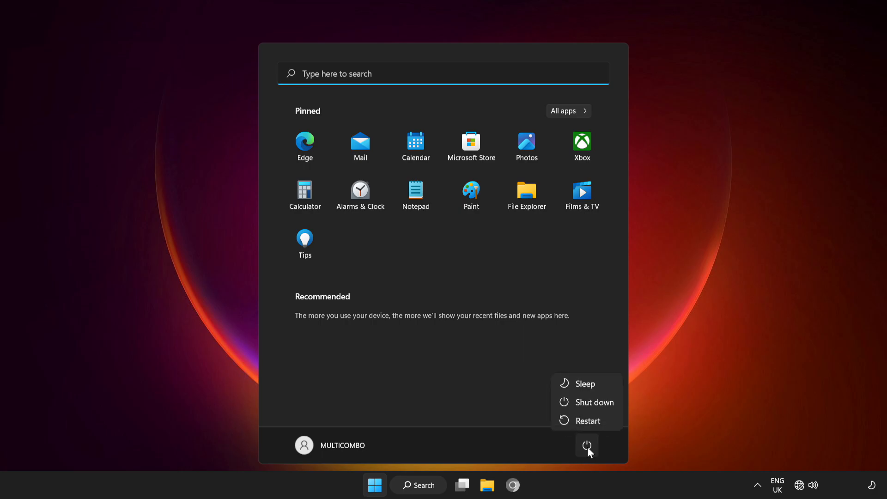
mouse_move(588, 420)
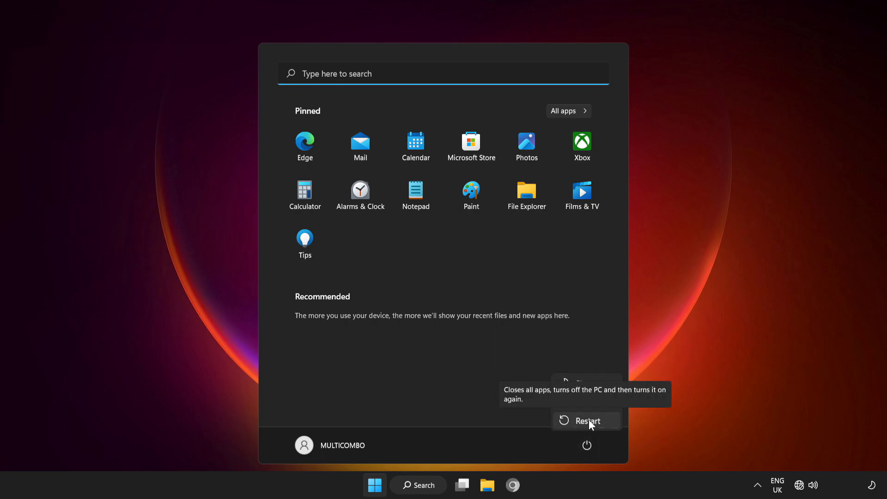
click(587, 420)
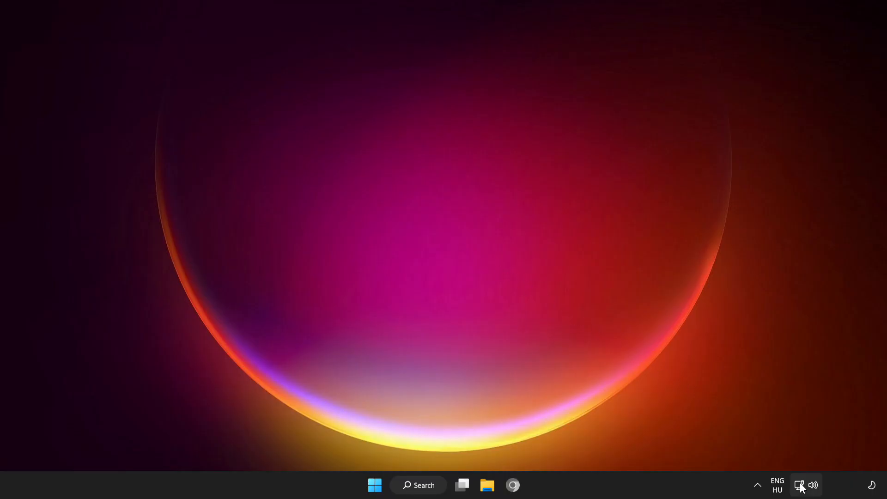
mouse_move(799, 485)
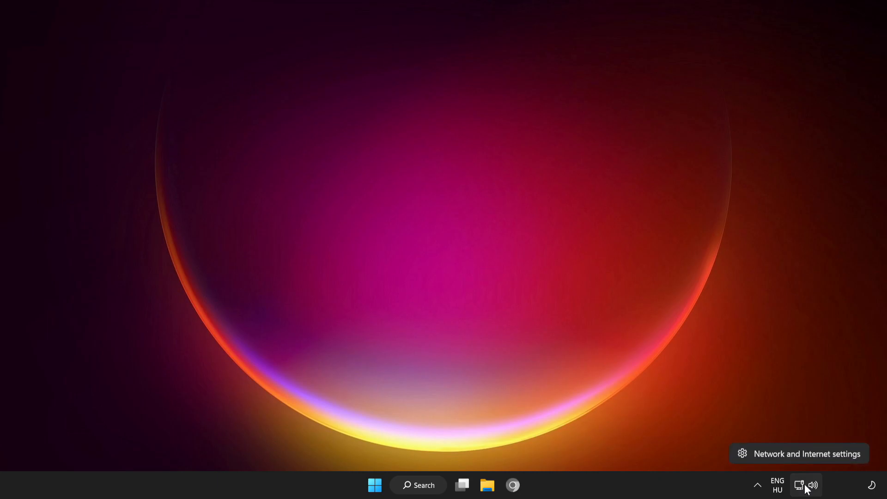
mouse_move(809, 457)
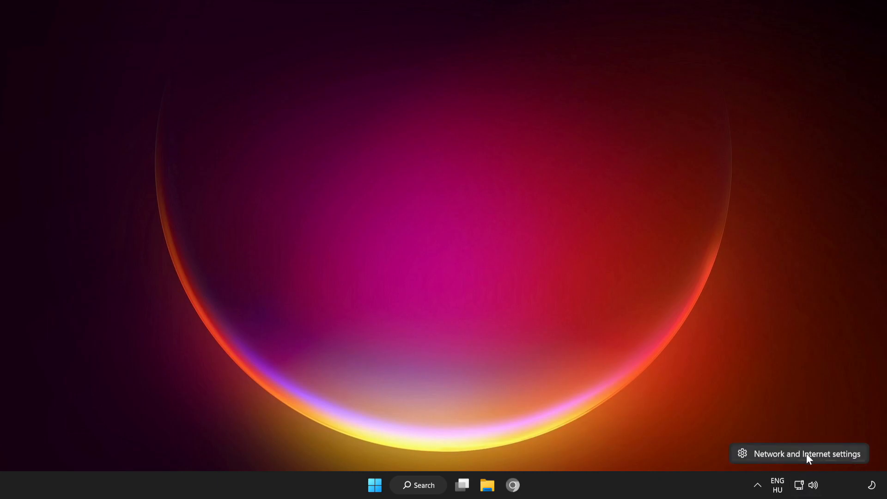
Open Network & internet settings, then its Advanced network settings page
click(806, 454)
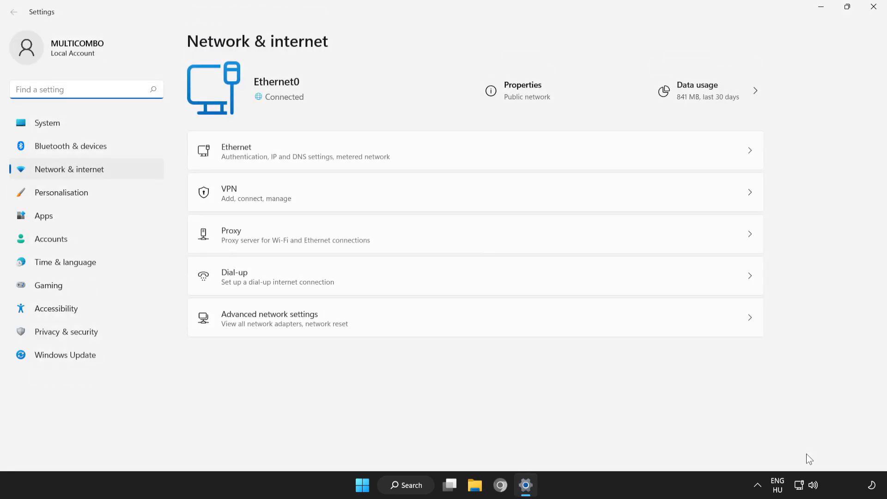
mouse_move(318, 318)
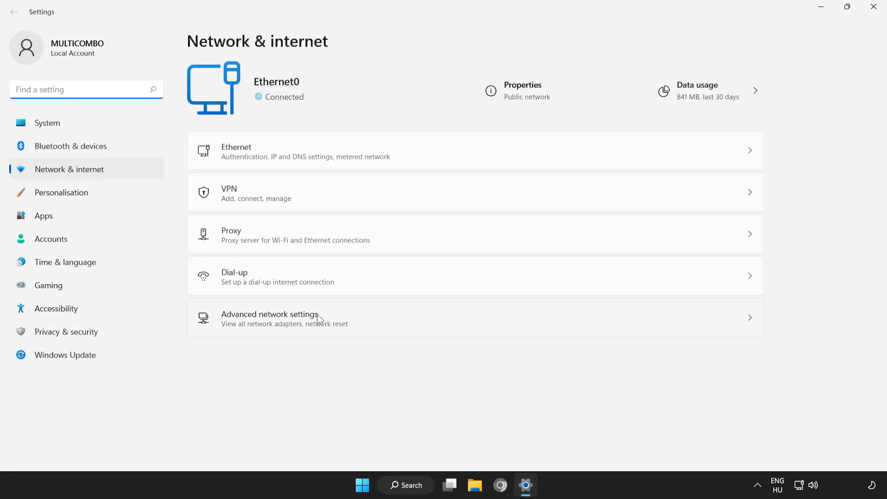
click(269, 317)
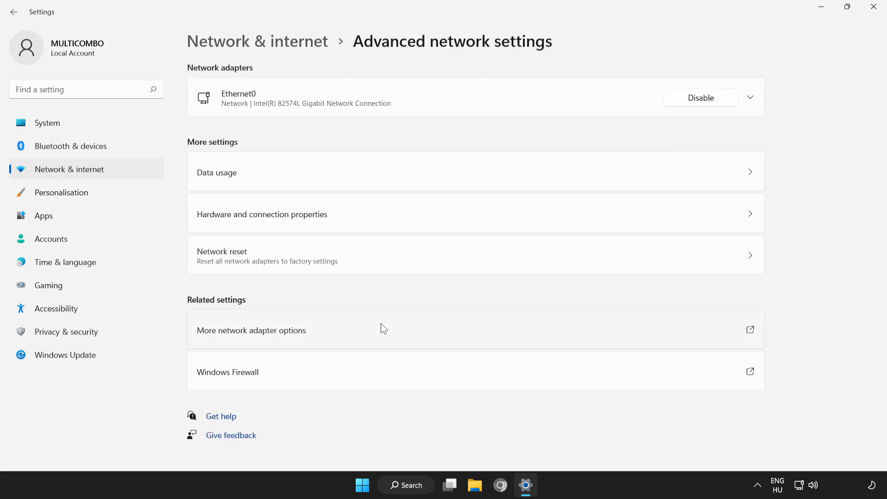
mouse_move(246, 338)
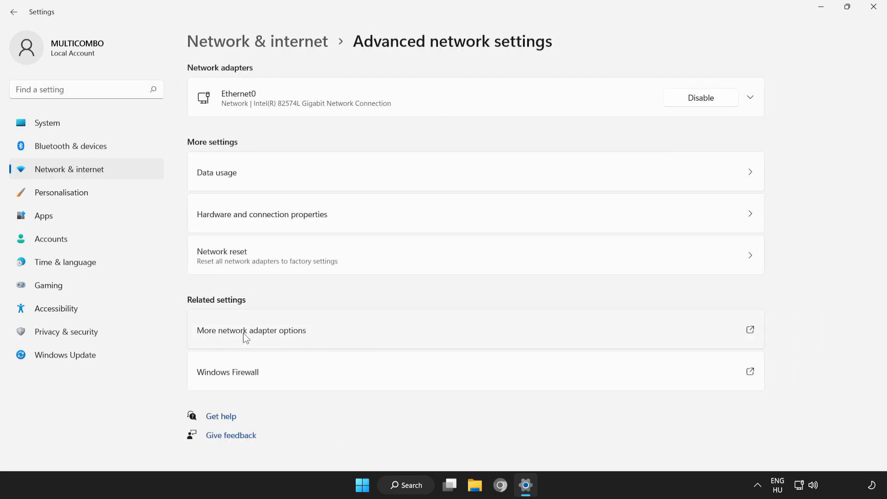
mouse_move(411, 338)
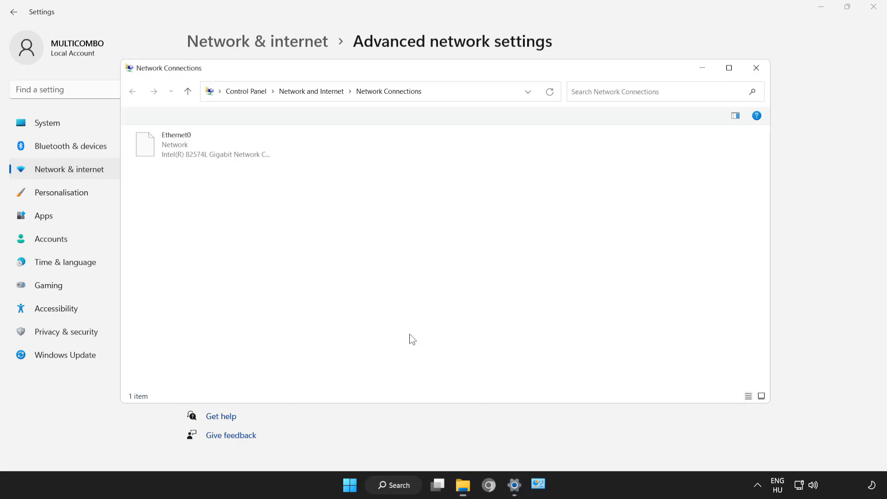
Open Ethernet0's properties and its Internet Protocol Version 4 (TCP/IPv4) settings
click(200, 144)
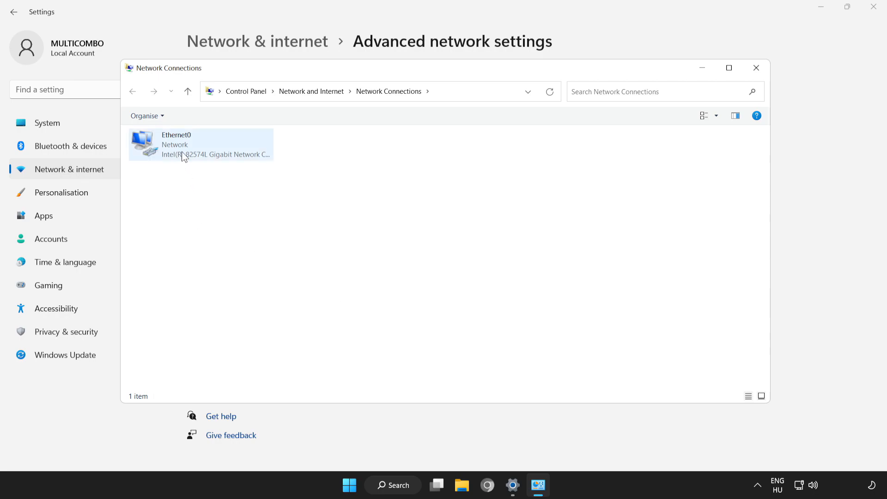
right_click(187, 144)
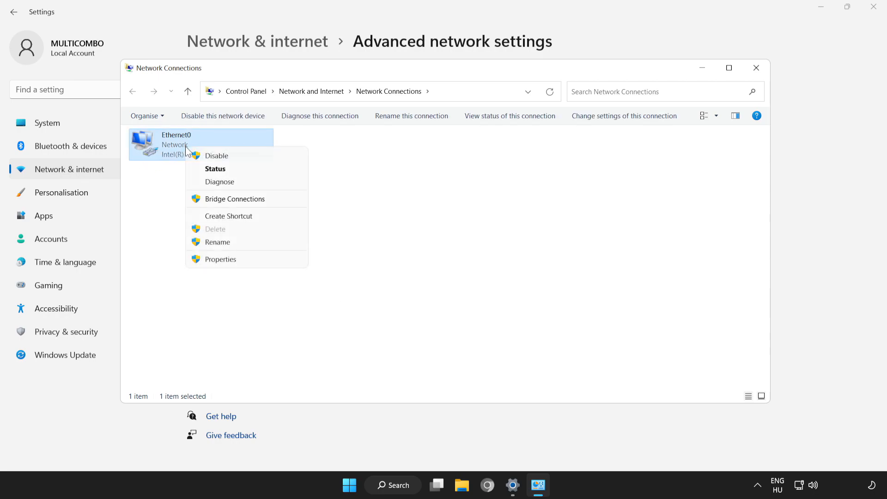
mouse_move(236, 259)
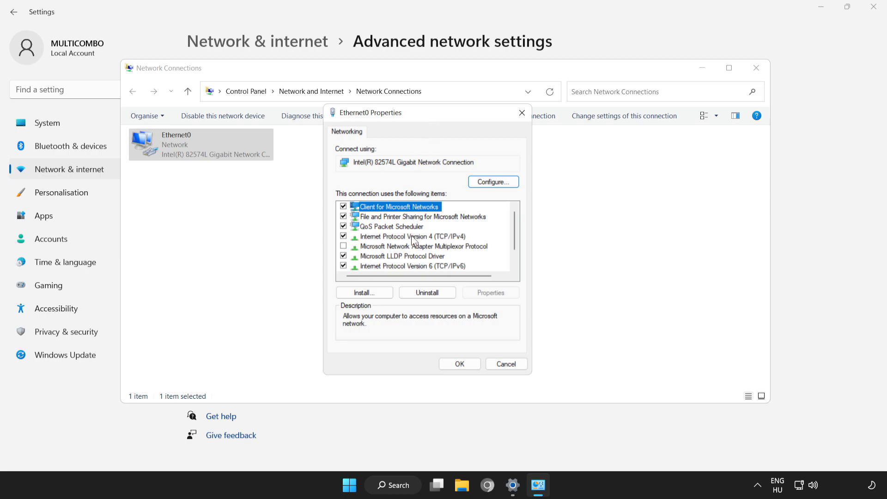
click(413, 236)
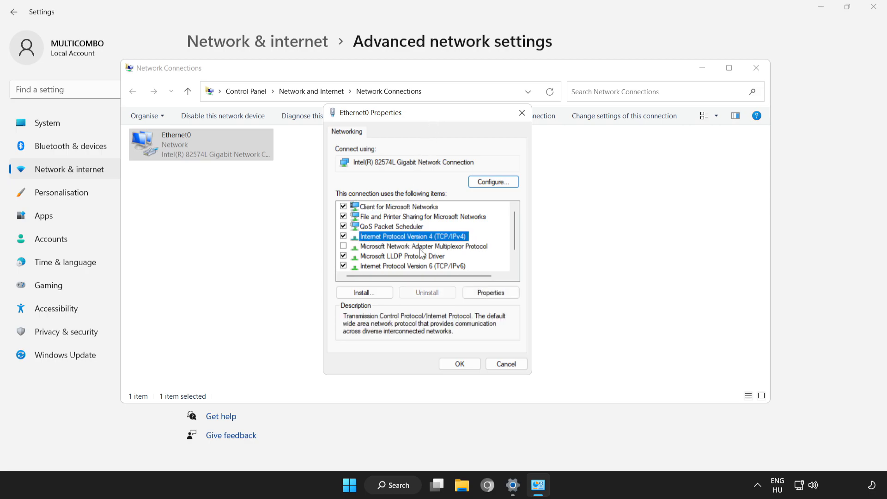
mouse_move(503, 305)
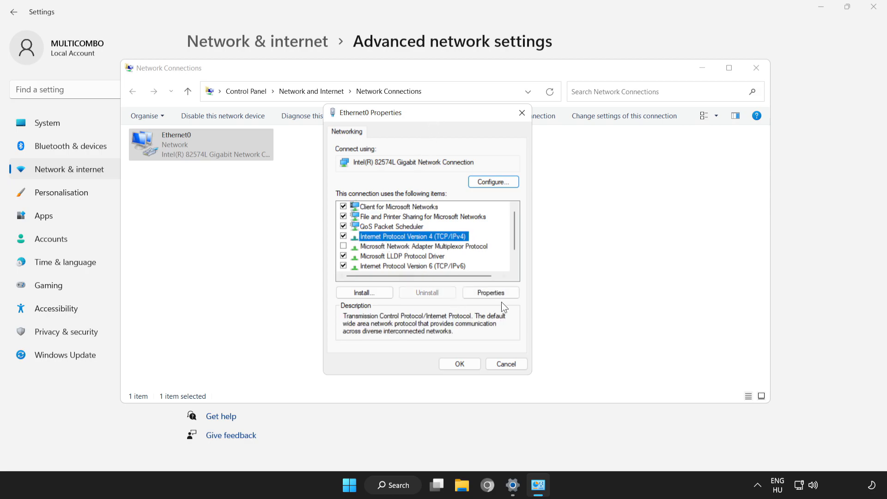
click(490, 292)
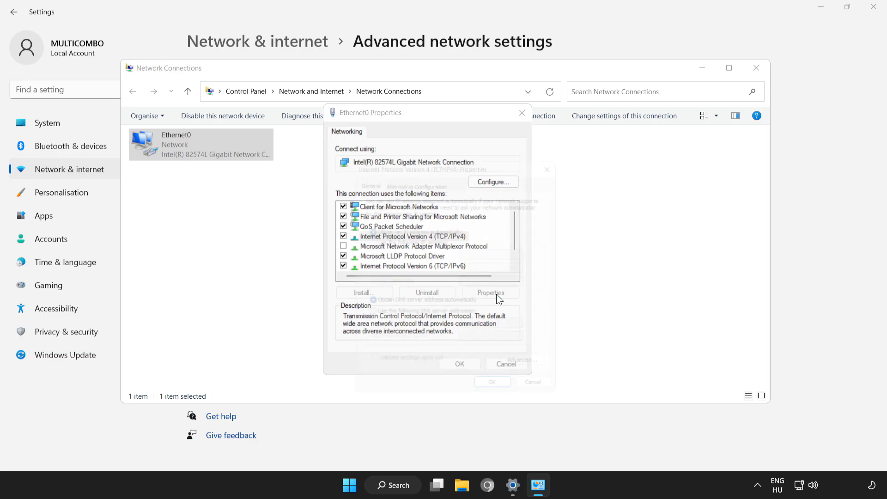
Enter manual DNS servers 8.8.8.8 and 8.8.4.4 for Ethernet0's IPv4
click(489, 292)
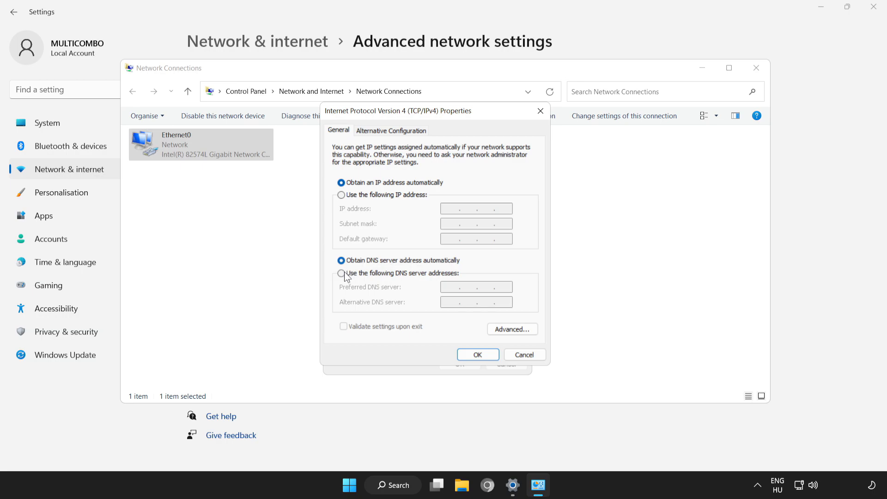
mouse_move(346, 277)
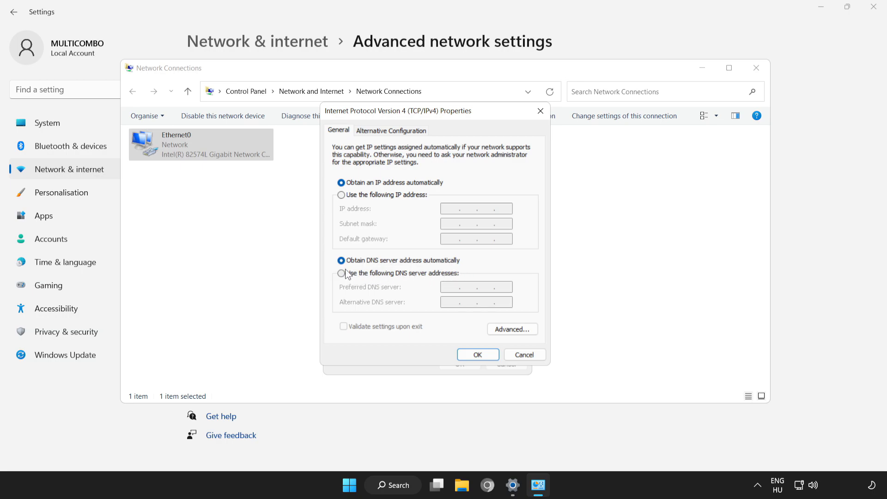
click(341, 273)
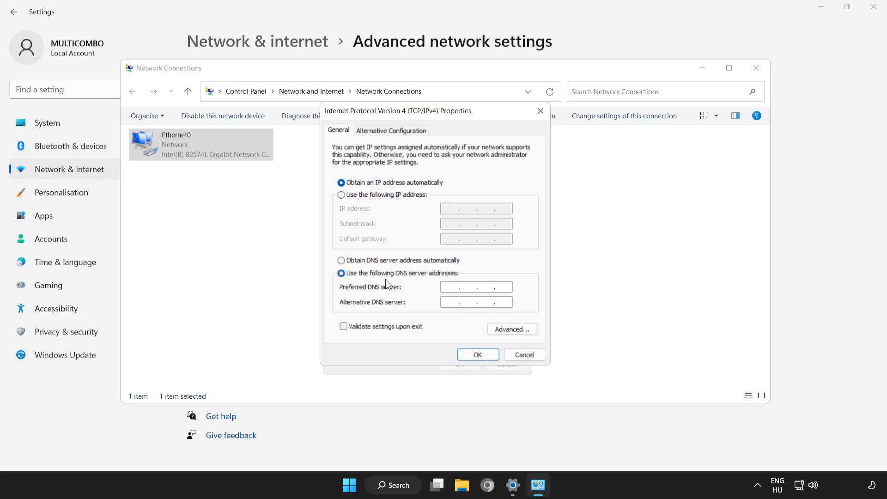
click(475, 287)
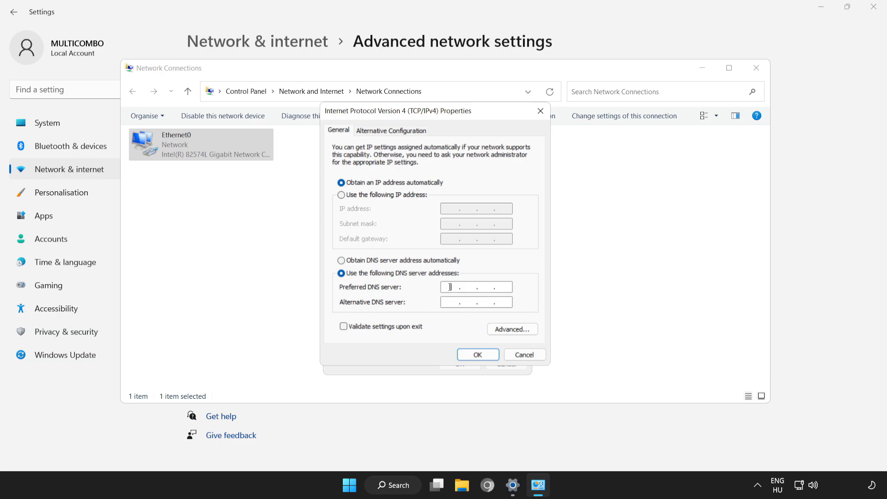
text(8 . 8 . 8 . 8)
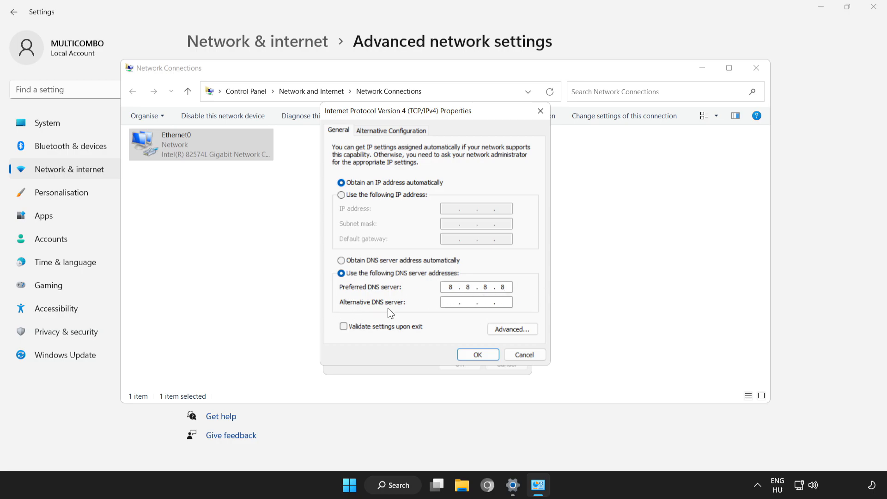
click(476, 302)
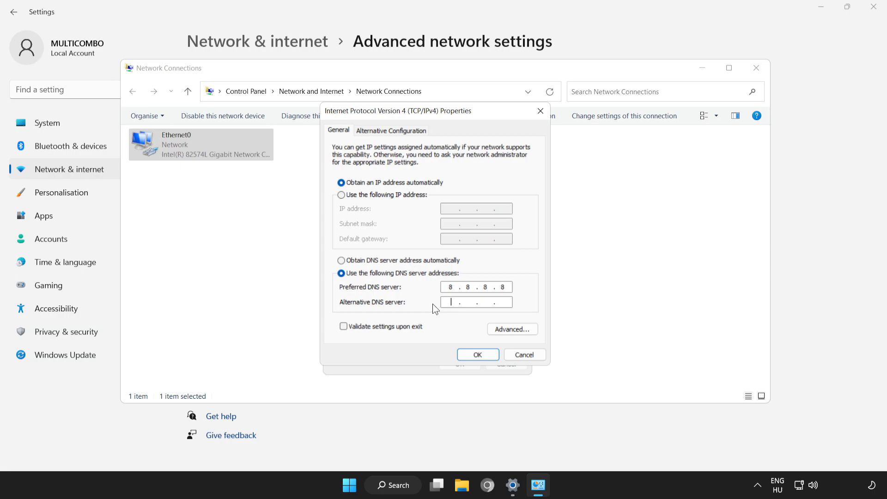
text(8.8.4.)
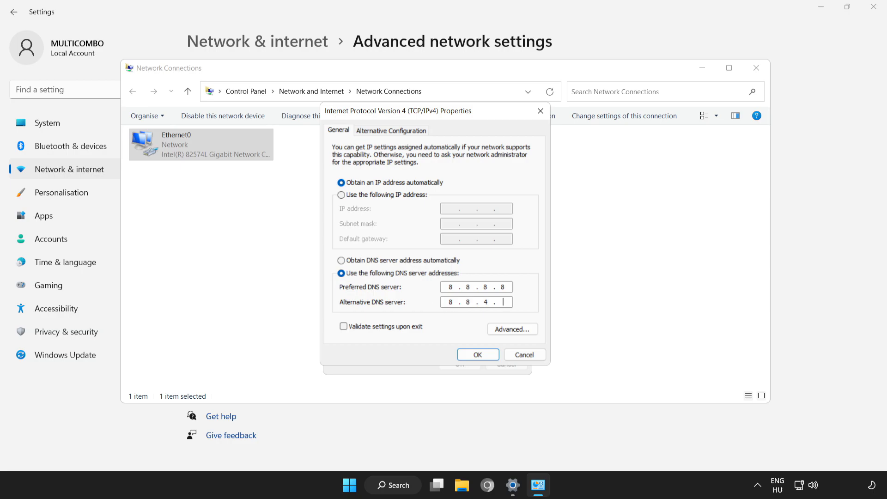
text(4)
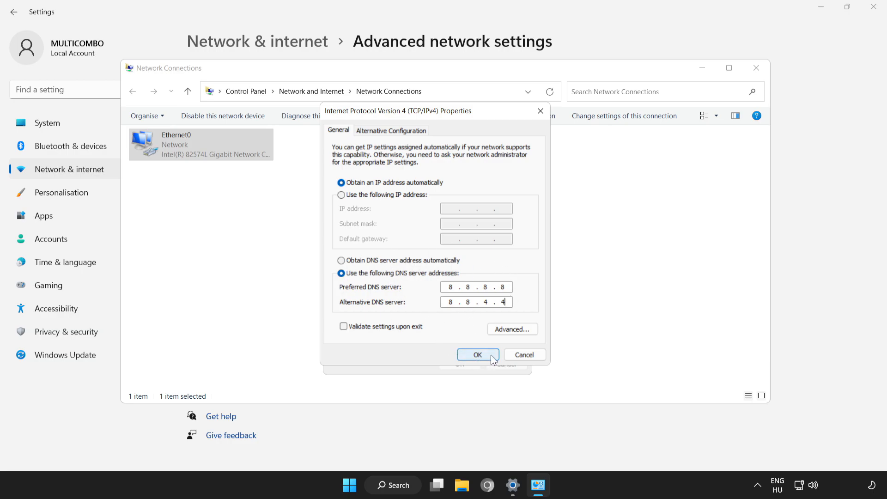
Apply the DNS changes and close Ethernet0 Properties, Network Connections and Settings
click(477, 355)
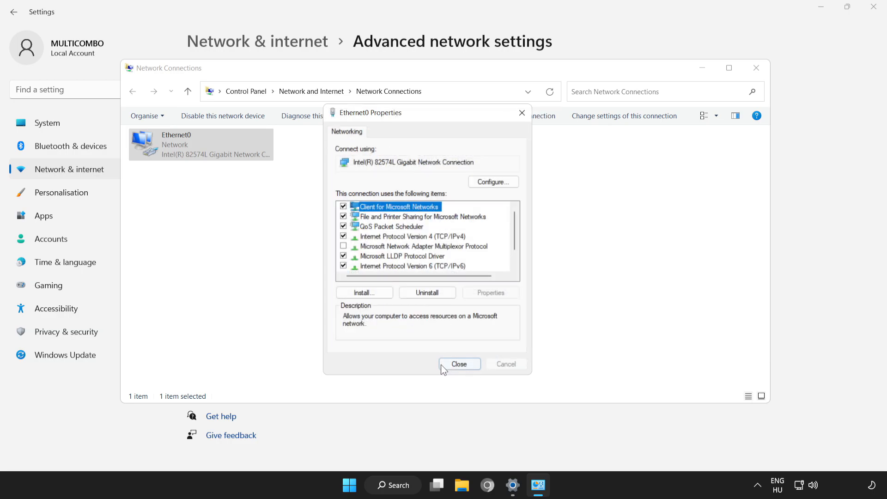
click(459, 364)
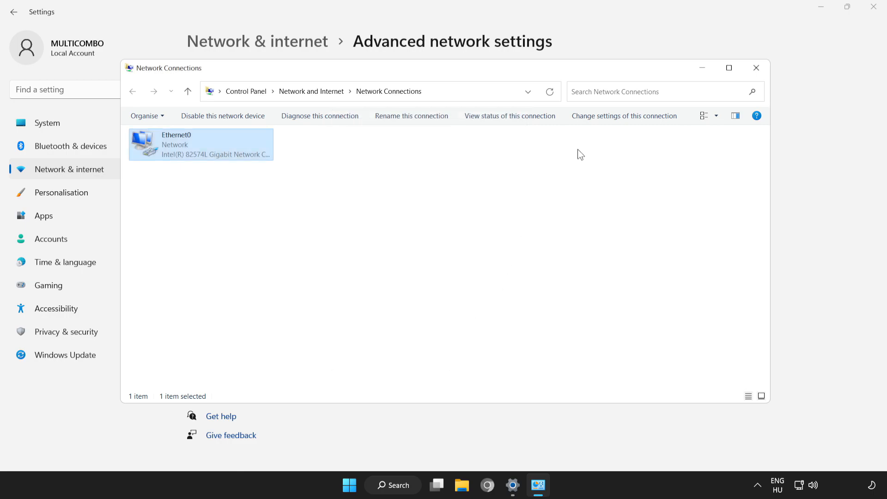
click(756, 67)
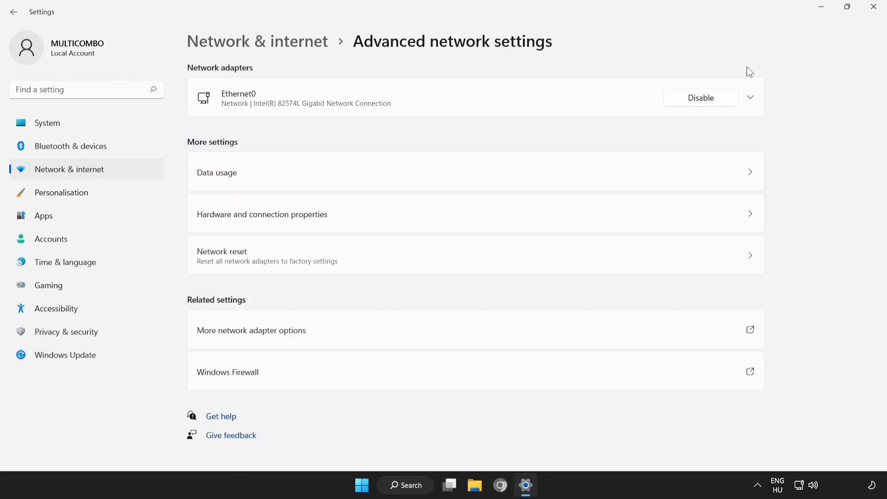
click(872, 7)
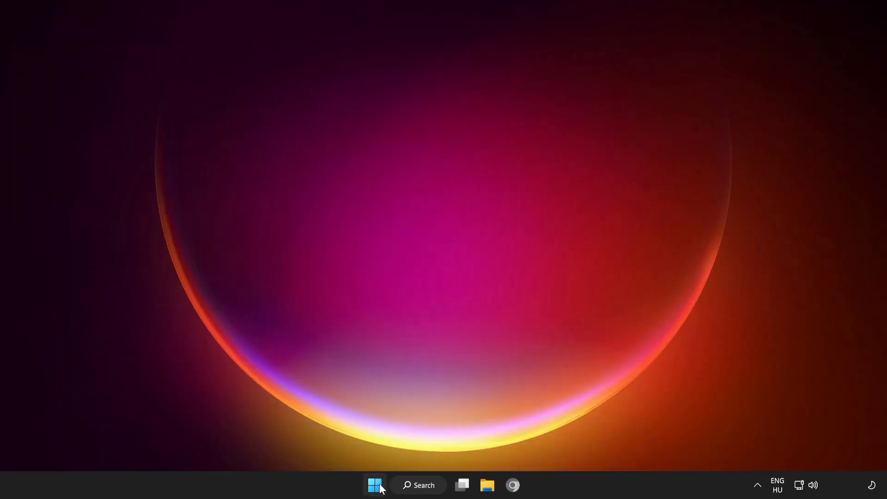
Show the Start menu's power options so Restart is available
click(375, 485)
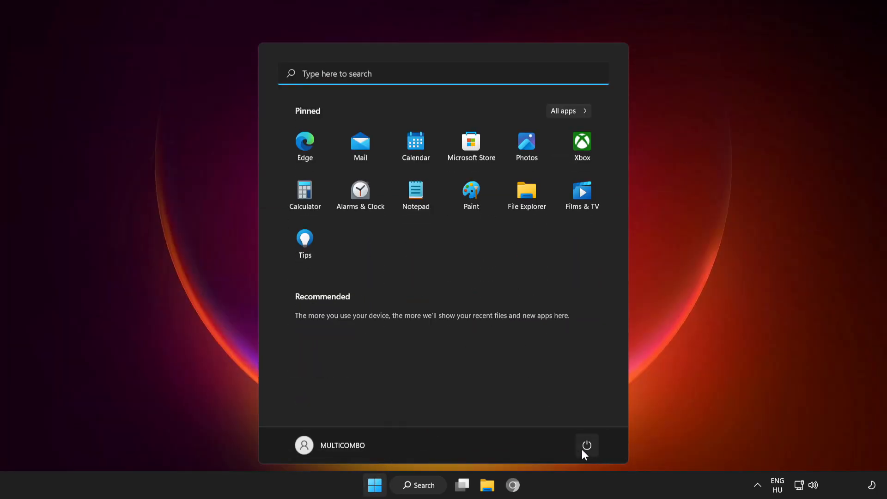
click(587, 445)
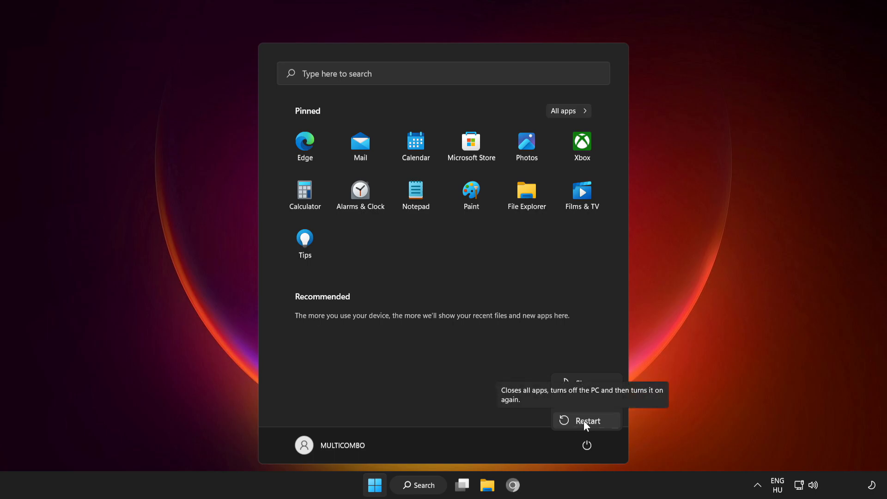